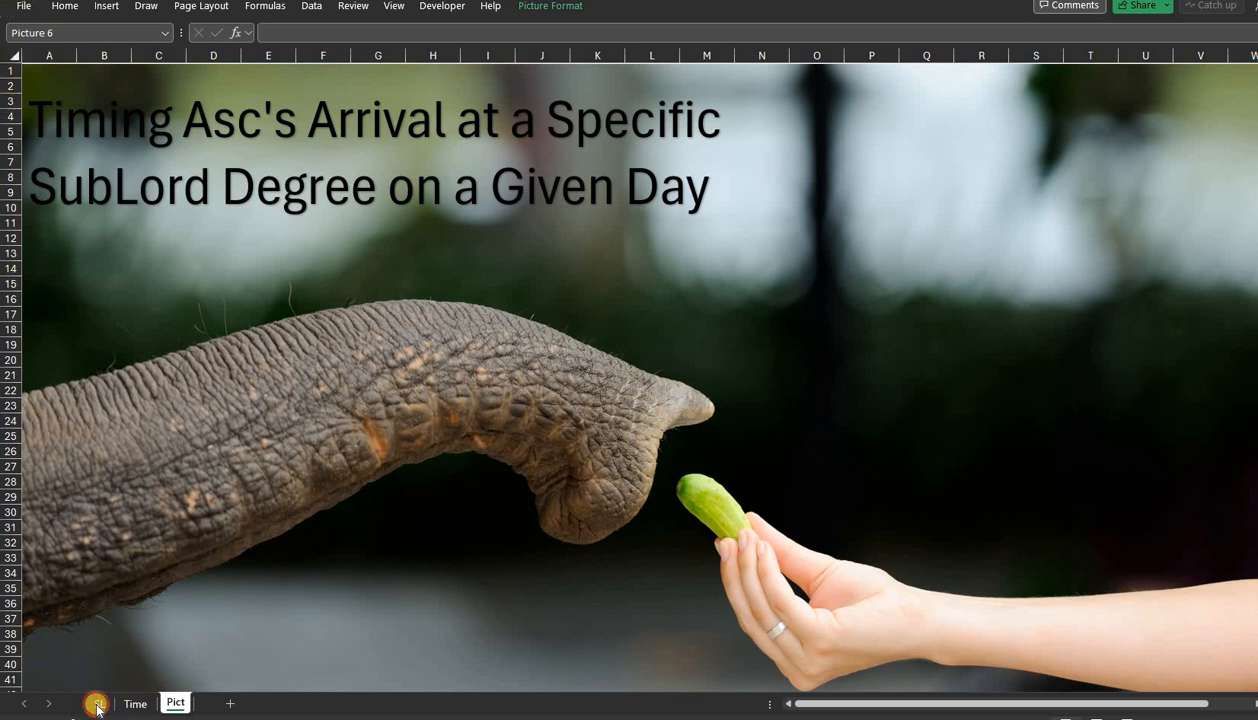
Step: Inspect the Punarvasu sub-lord formula in AG14 on the SL sheet, then view the Time sheet
left_click(99, 703)
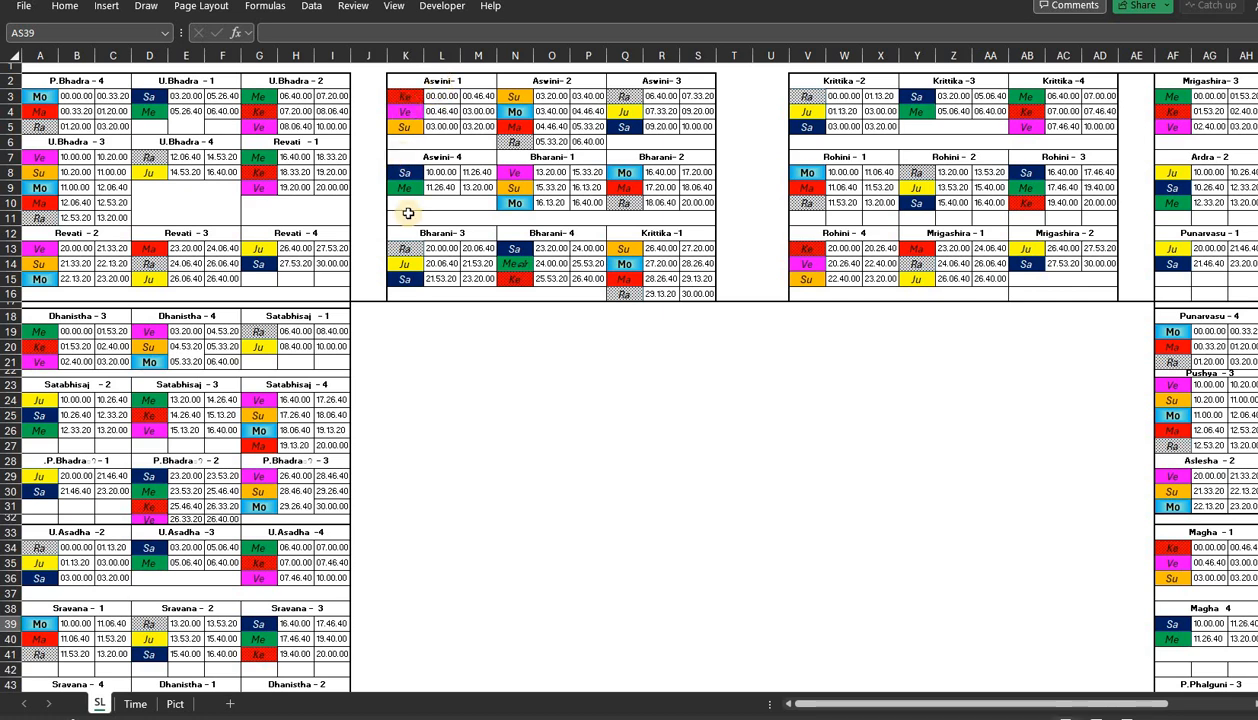
mouse_move(505, 219)
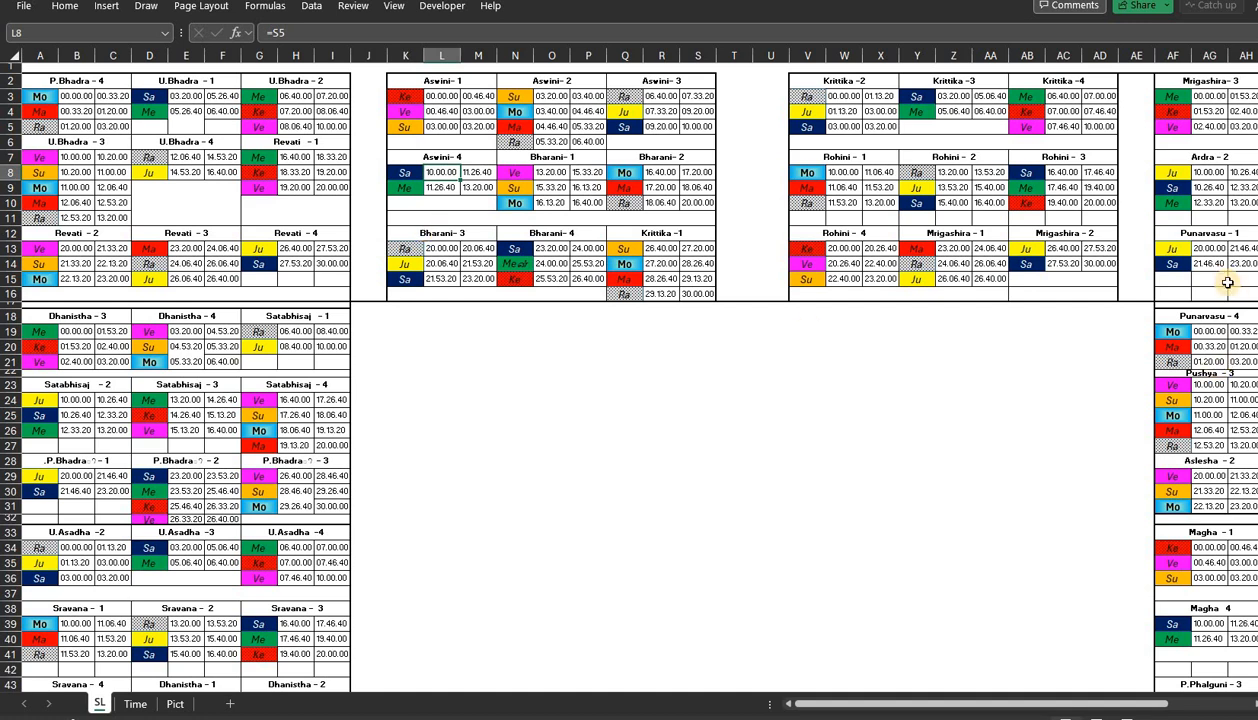
mouse_move(1215, 268)
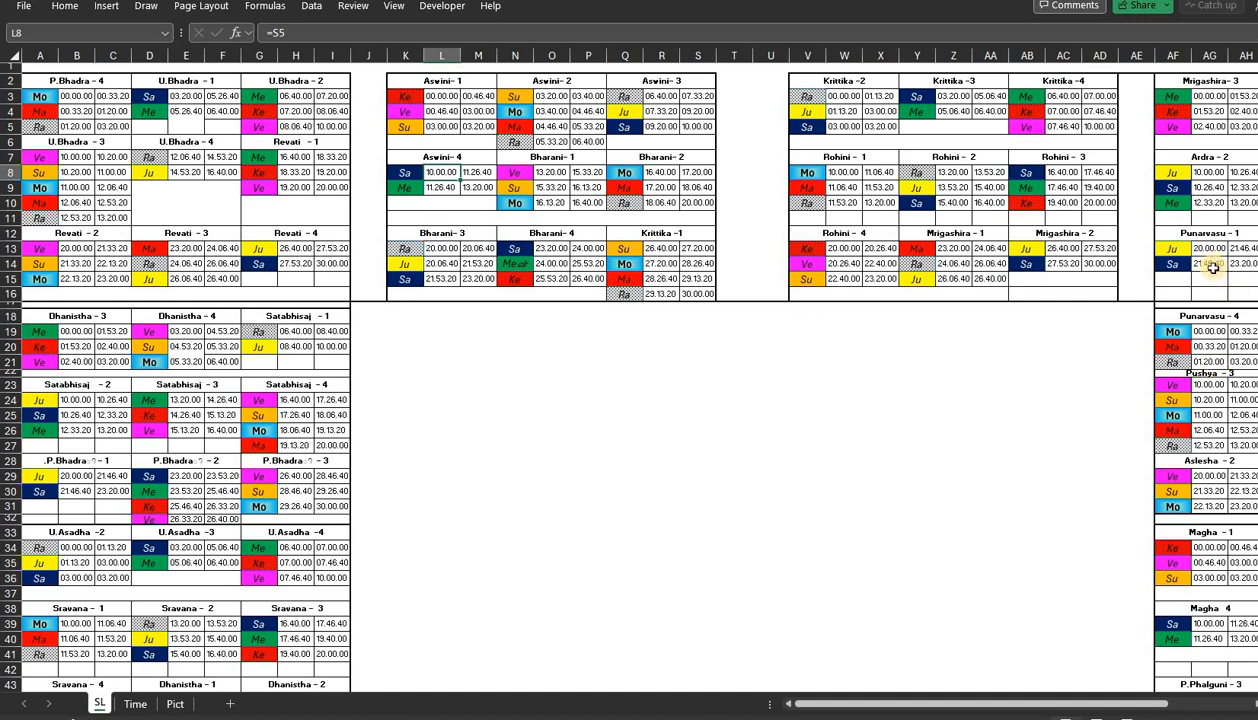
left_click(1208, 264)
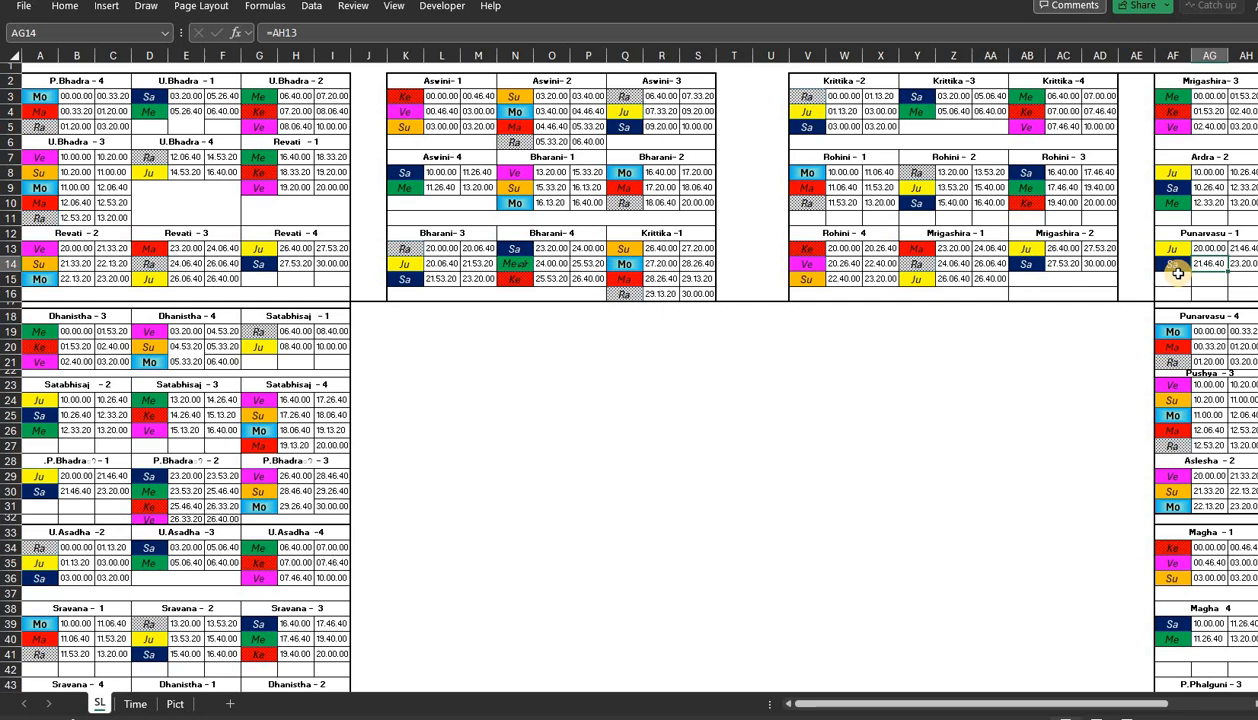
mouse_move(1127, 580)
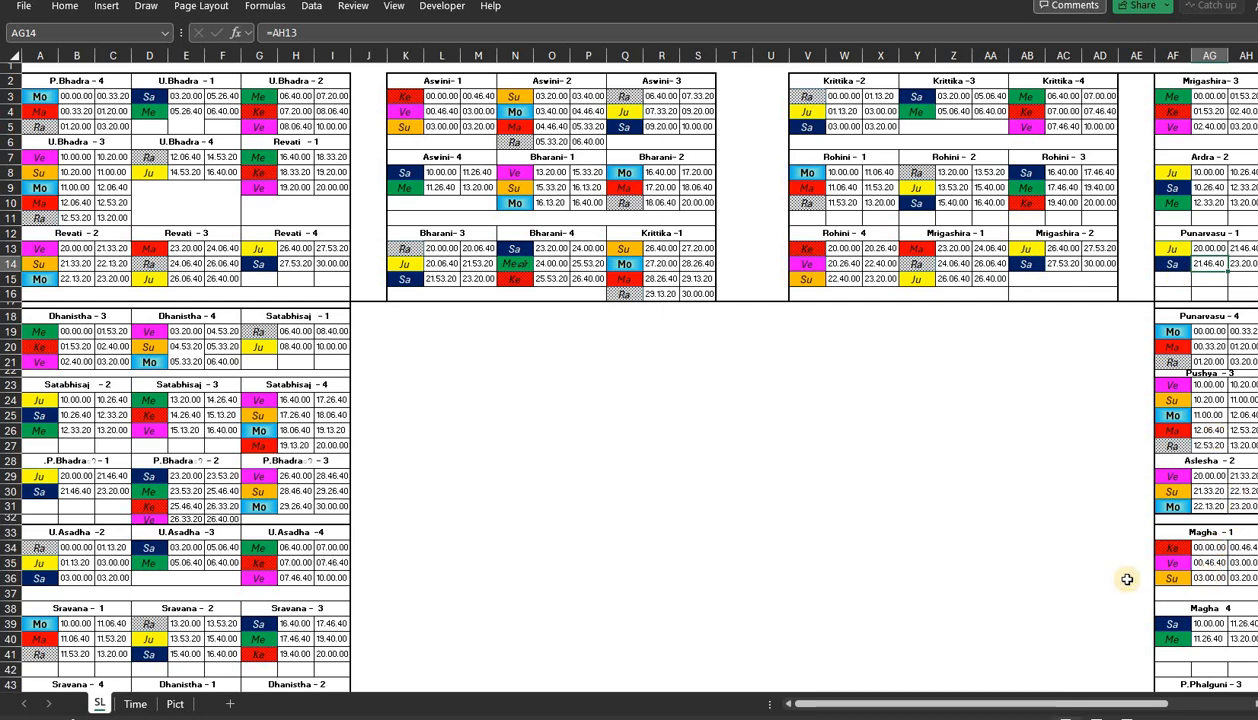
left_click(1209, 547)
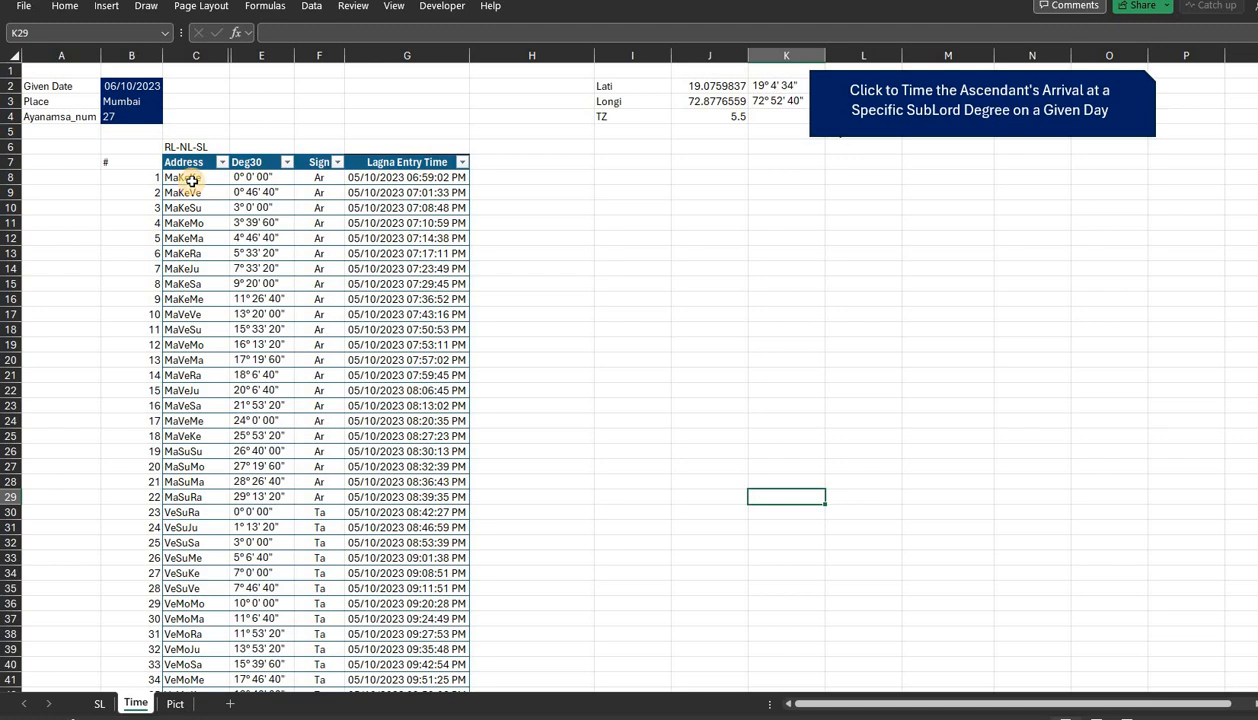
left_click(196, 177)
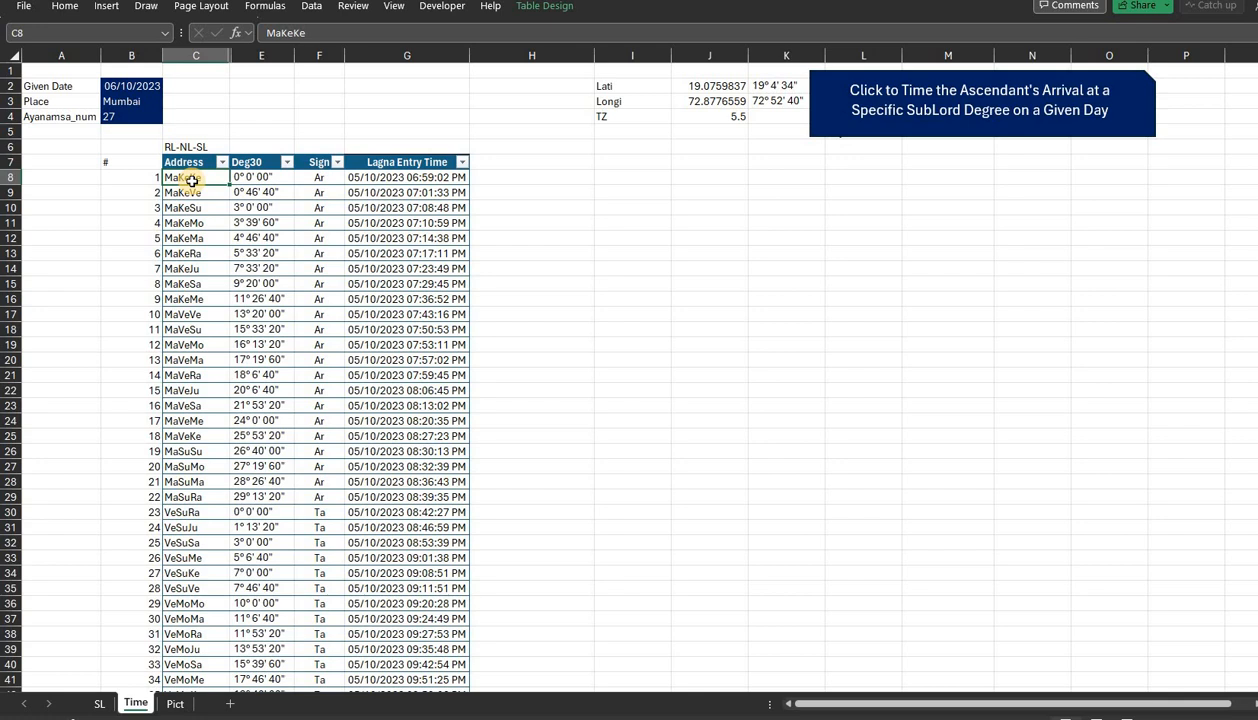
mouse_move(280, 177)
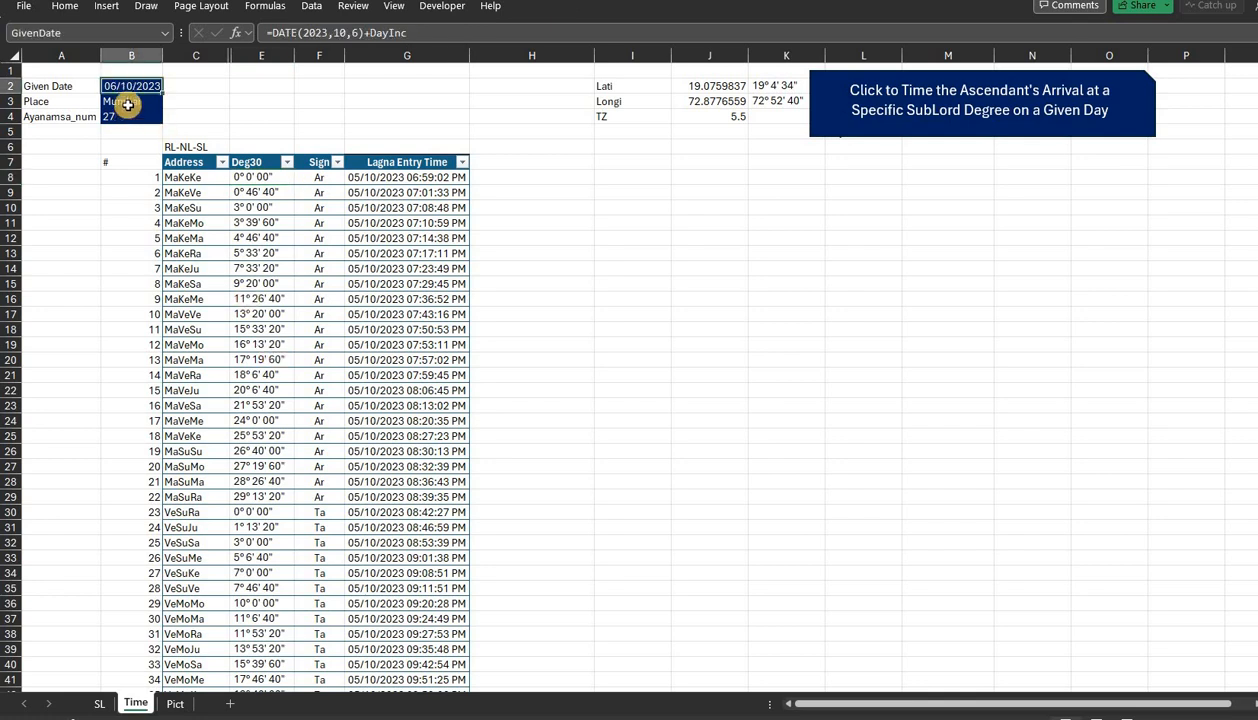
left_click(131, 101)
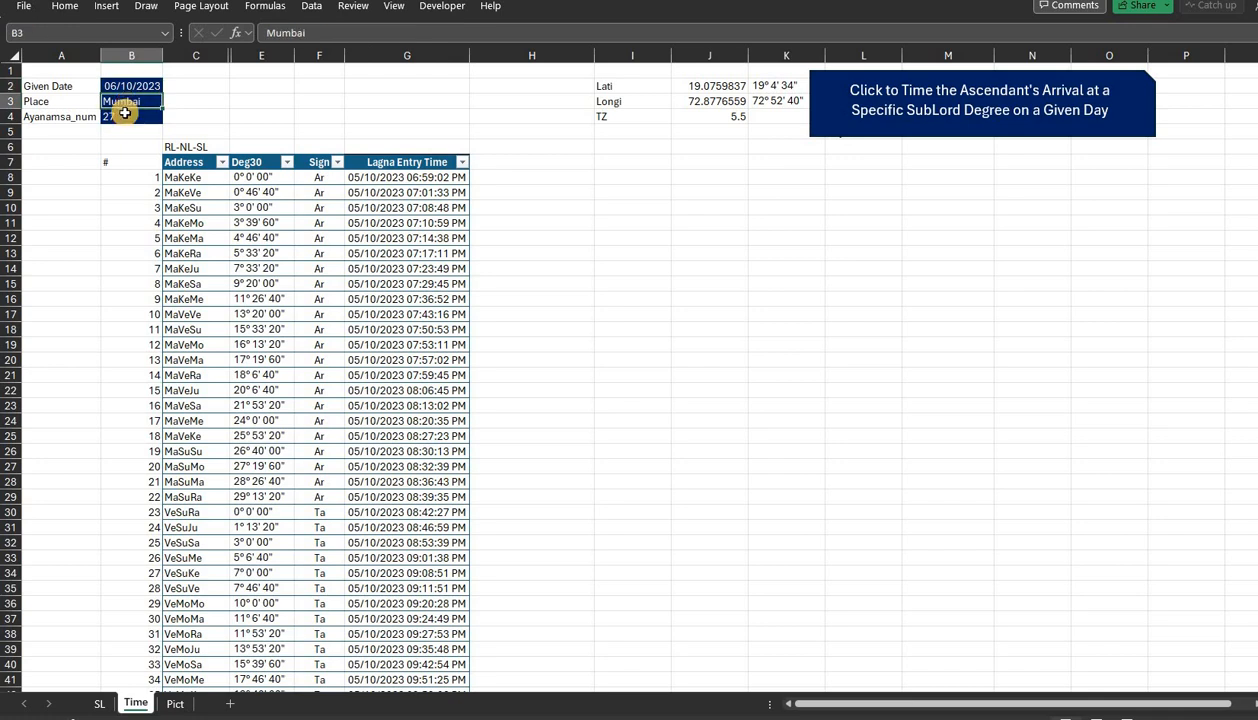
left_click(131, 117)
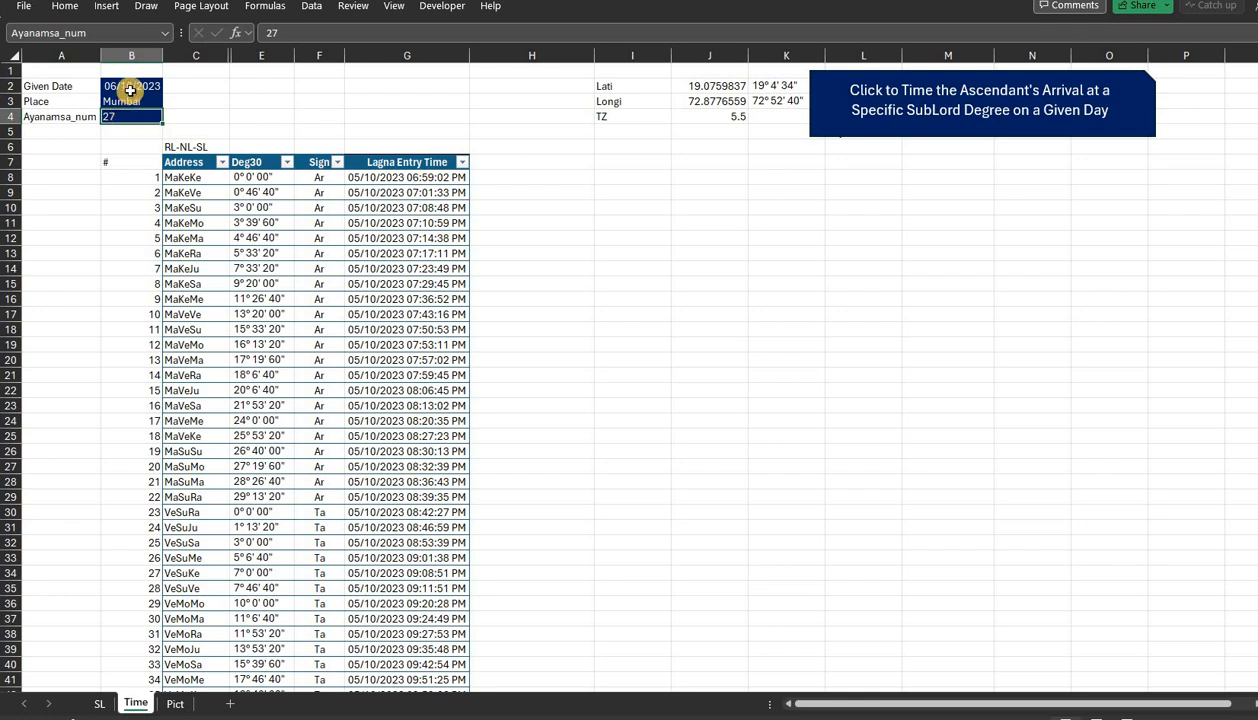
Step: Change the place in B3 from Mumbai to Chennai and review the recalculated Lagna entry times
left_click(131, 101)
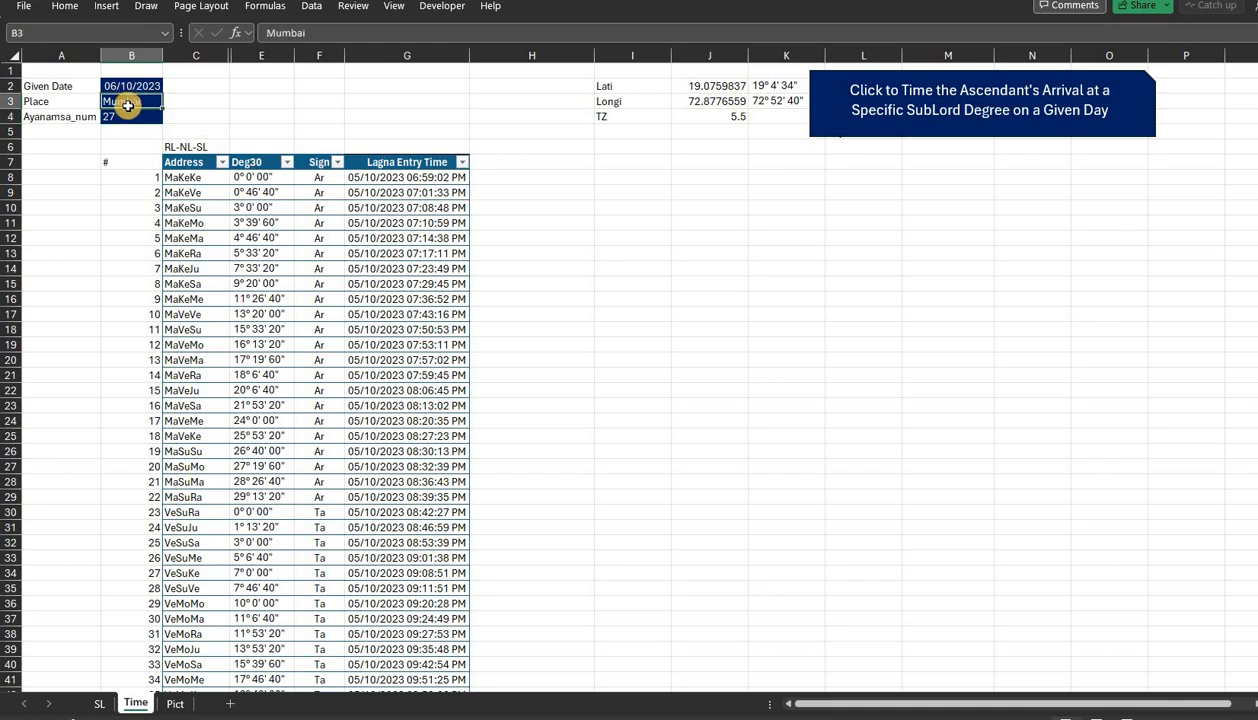
type("Ch")
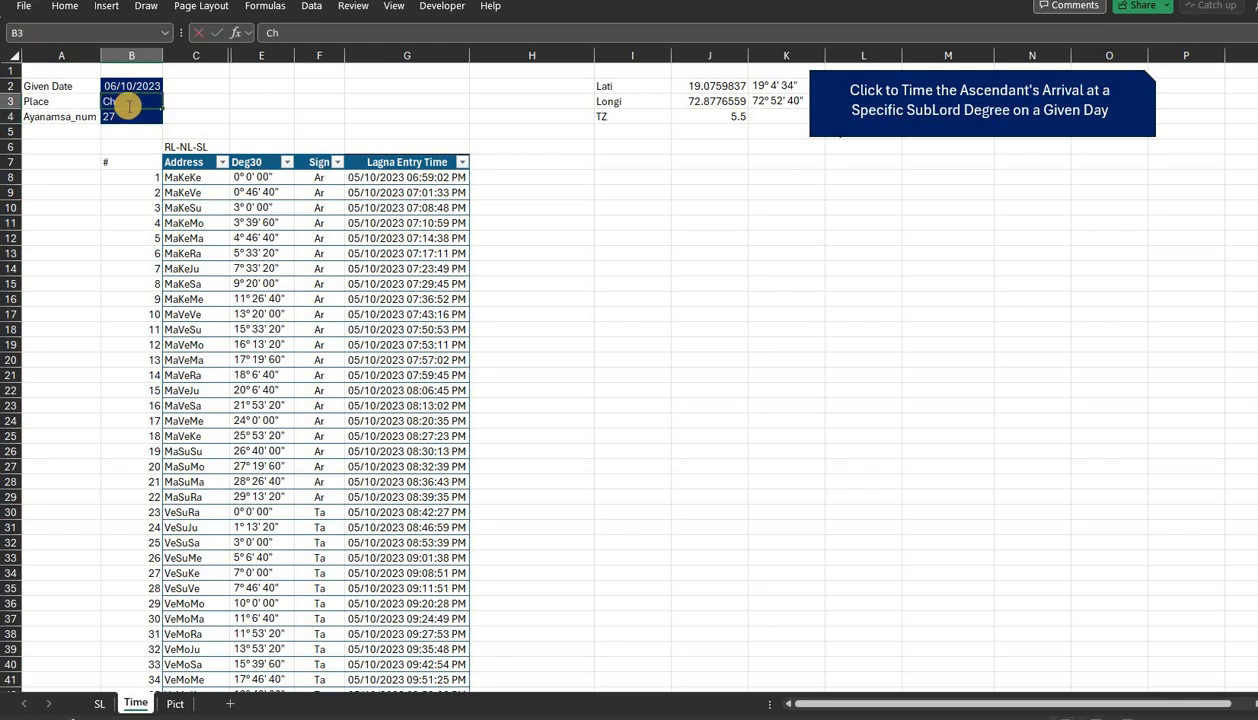
type("Chennai")
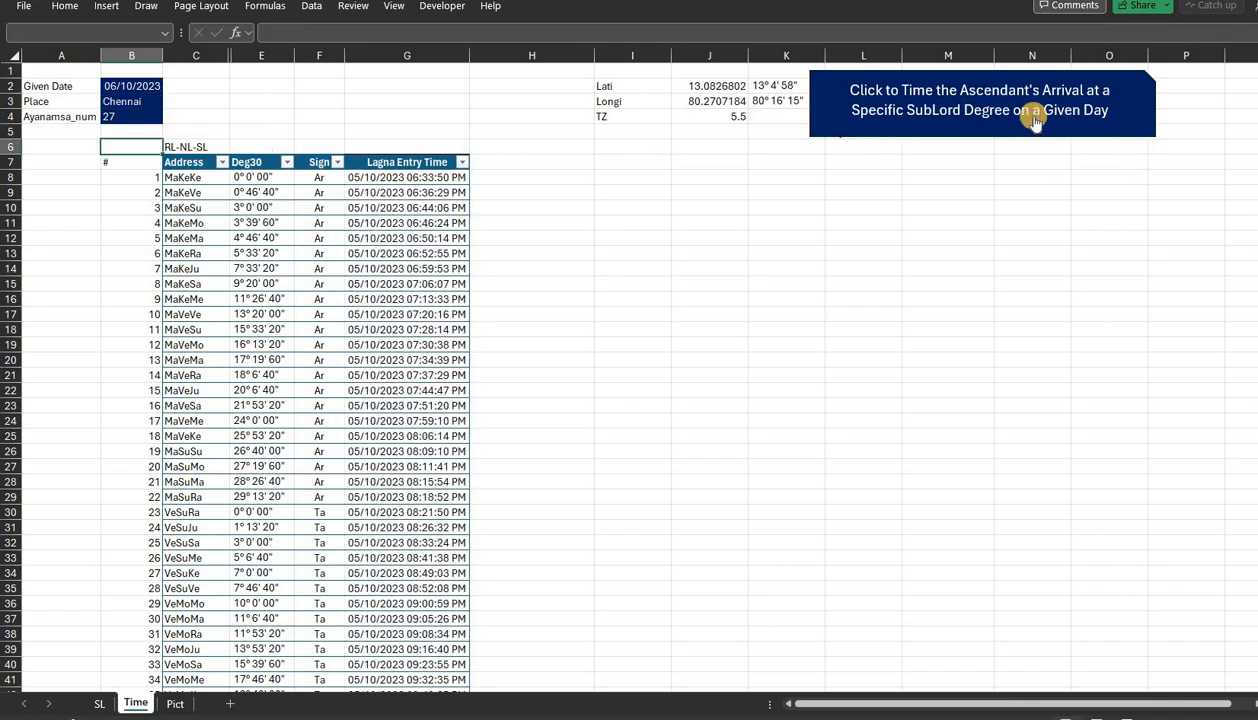
scroll("down", 3)
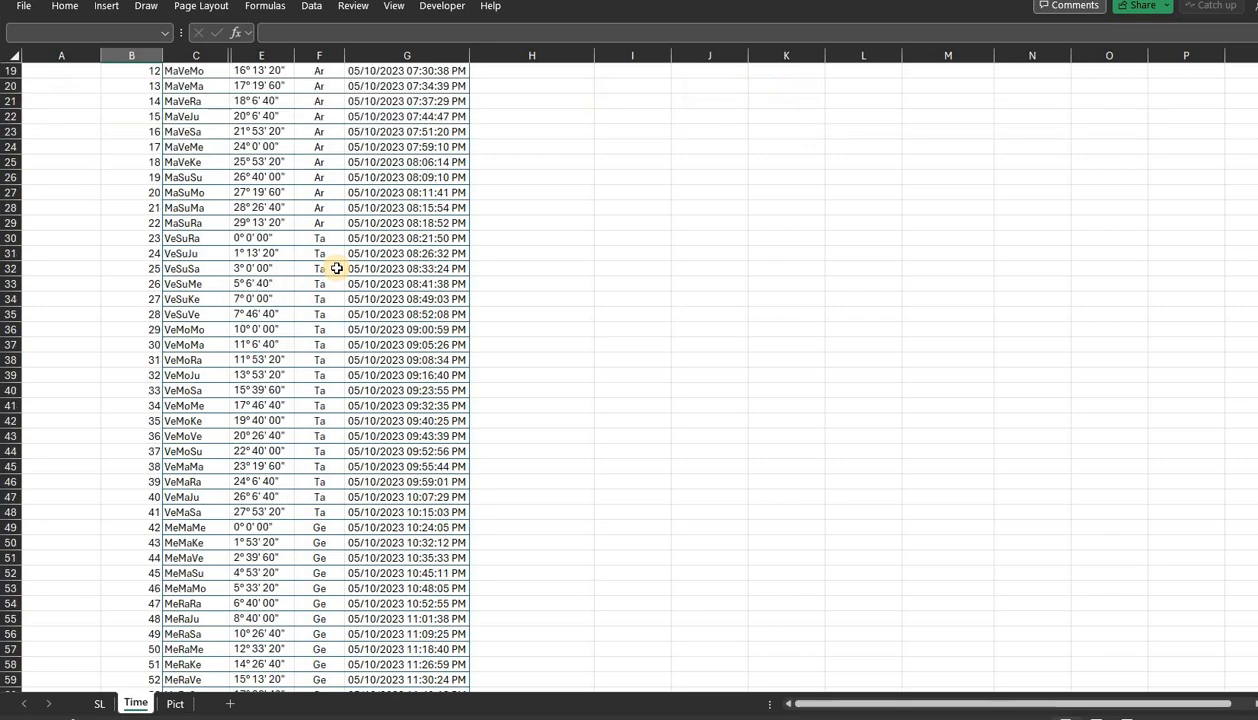
scroll("down", 3)
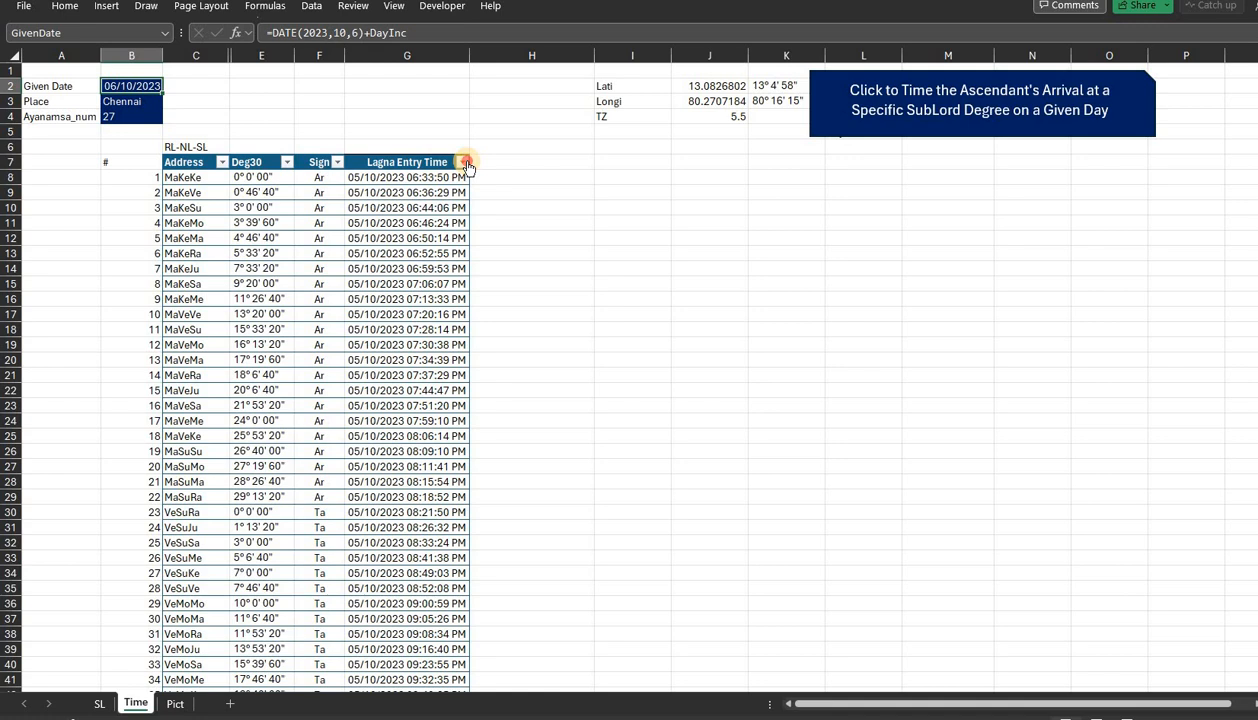
Step: Filter Lagna Entry Time to only 06/10/2023 and select the first entry, 12:08:39 AM
left_click(461, 161)
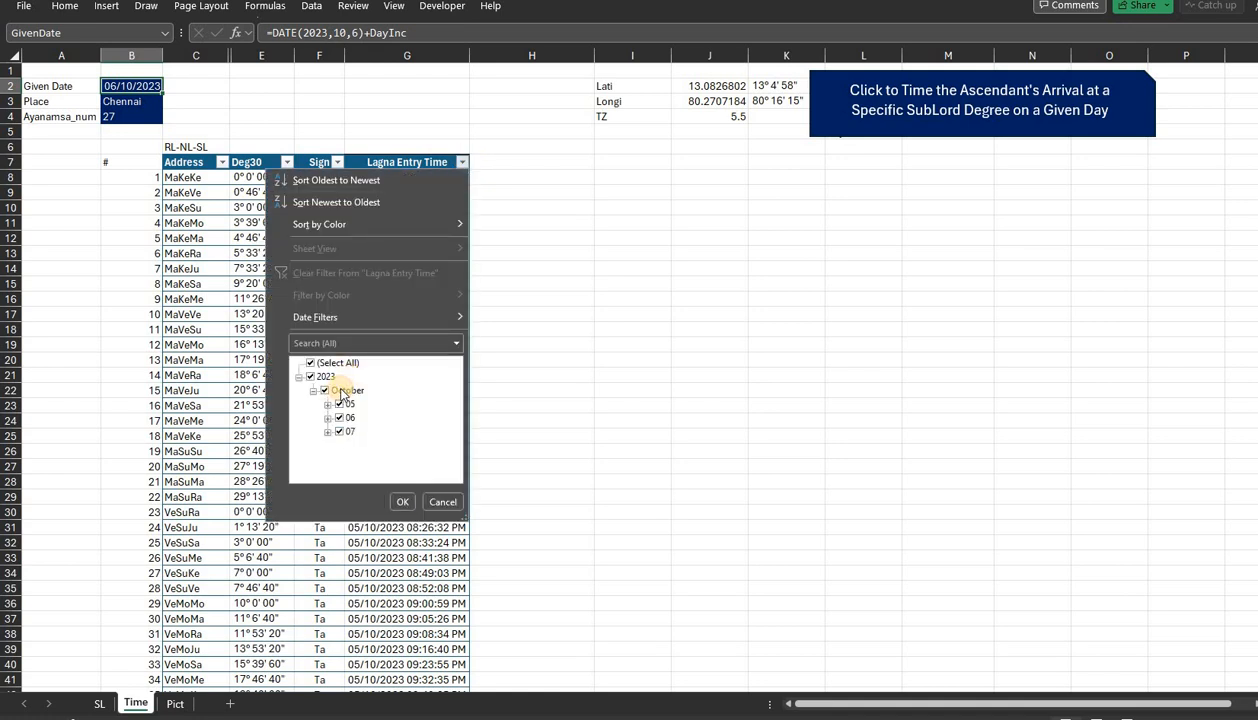
left_click(347, 390)
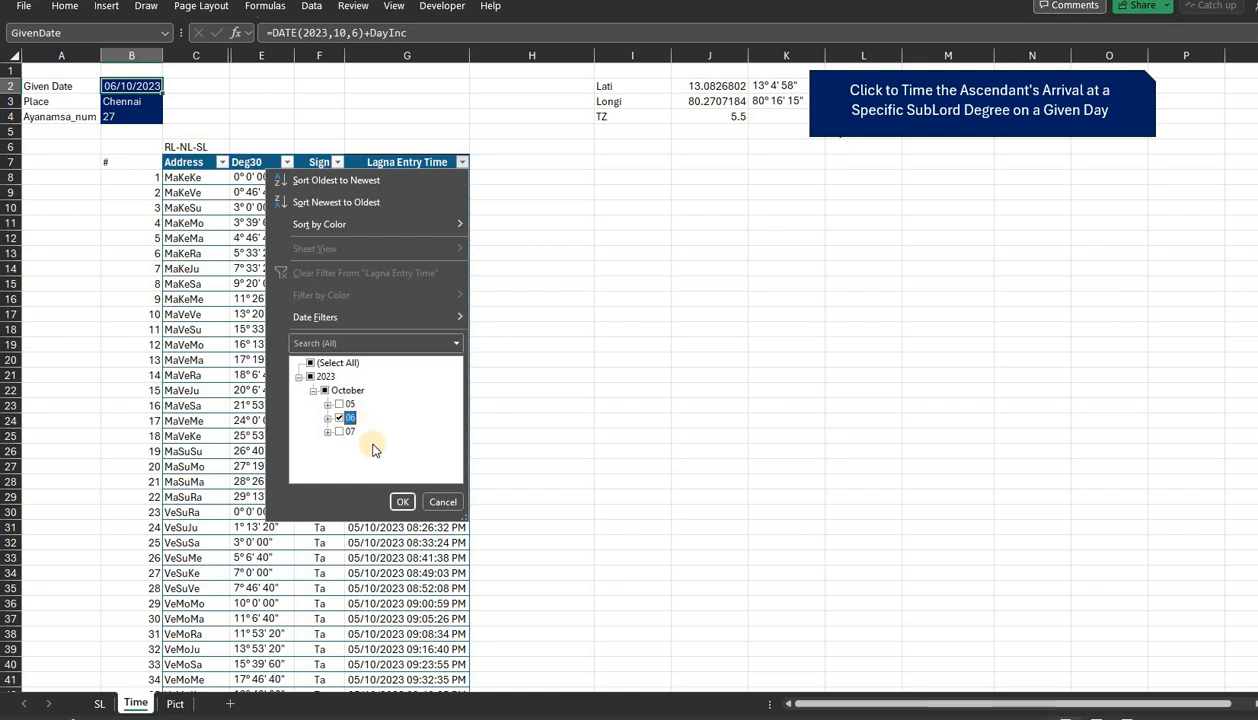
left_click(402, 501)
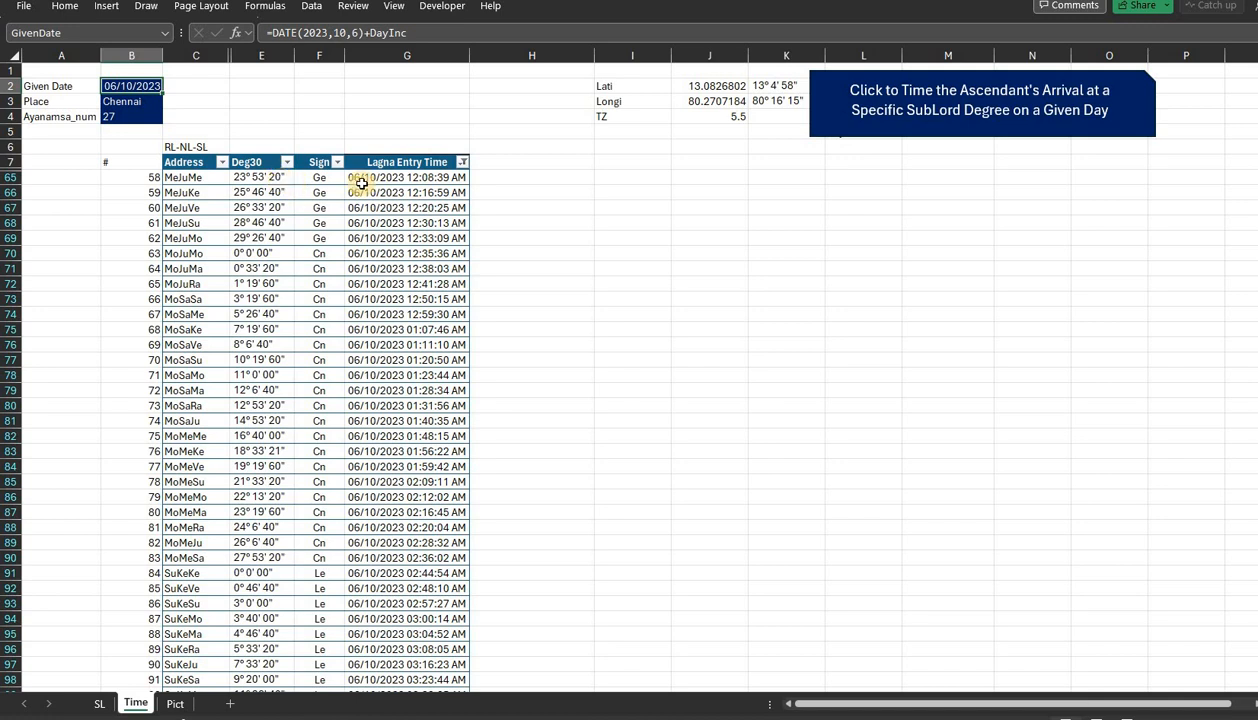
left_click(407, 177)
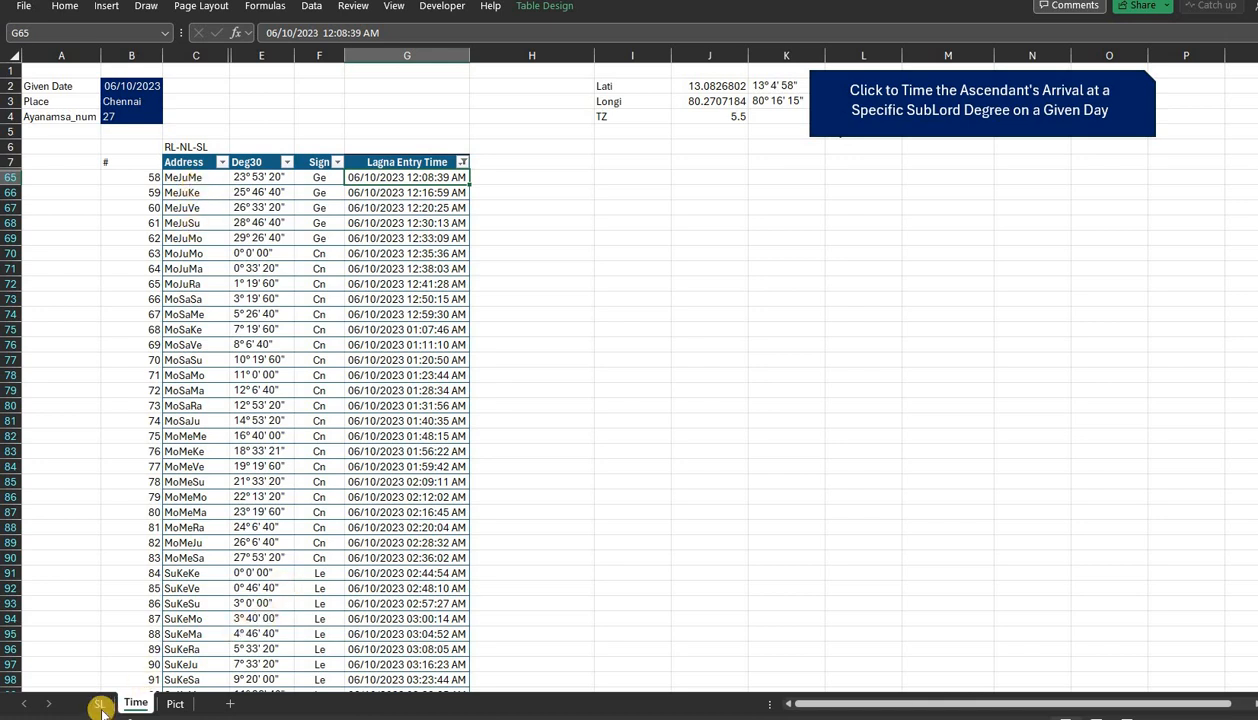
left_click(100, 703)
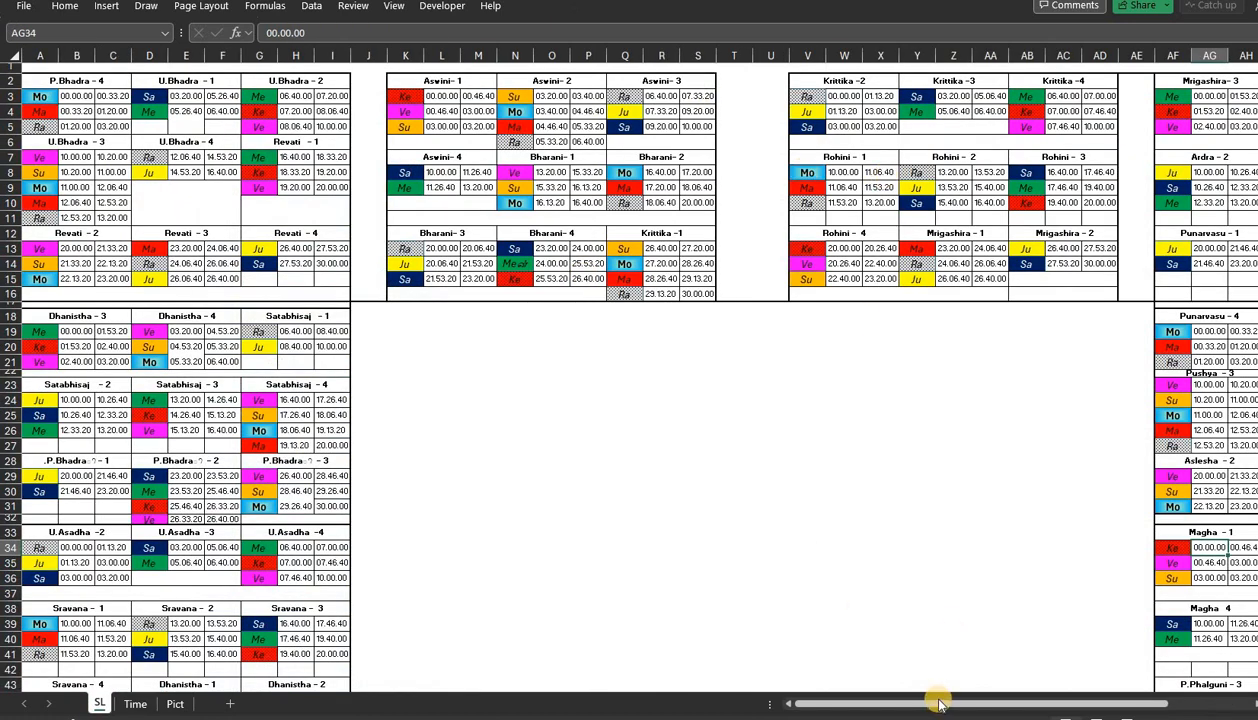
scroll("right", 3)
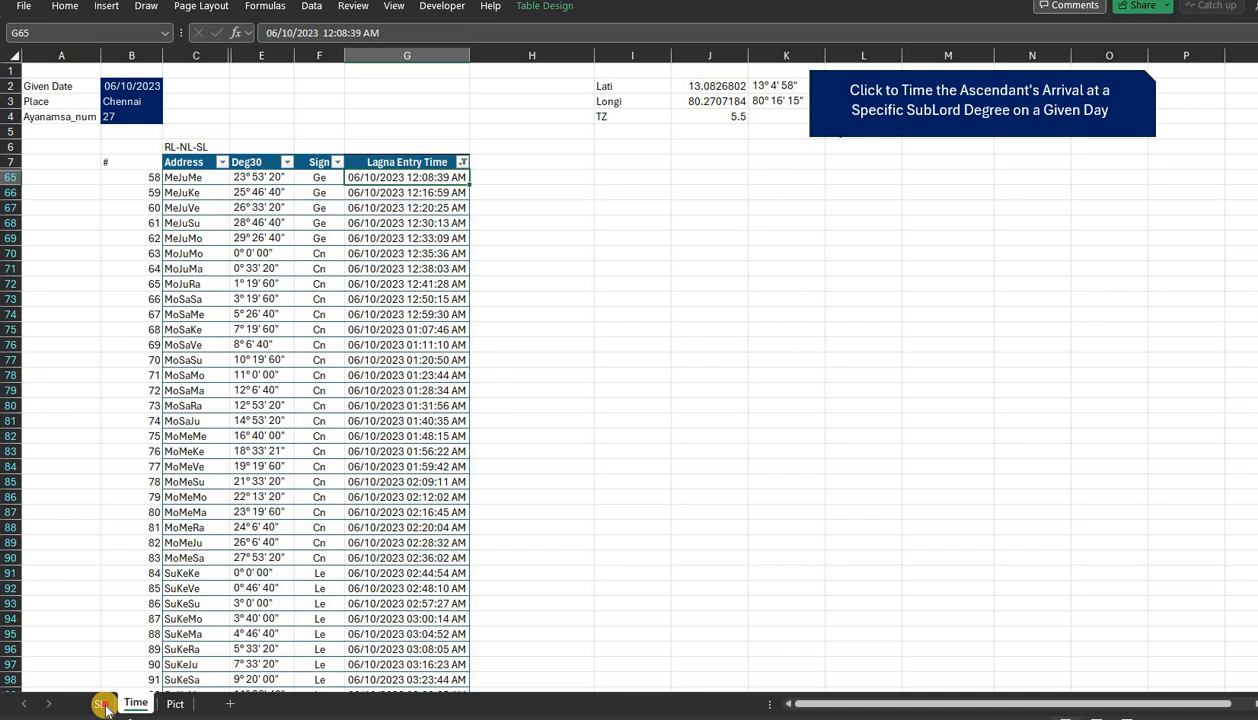
left_click(99, 703)
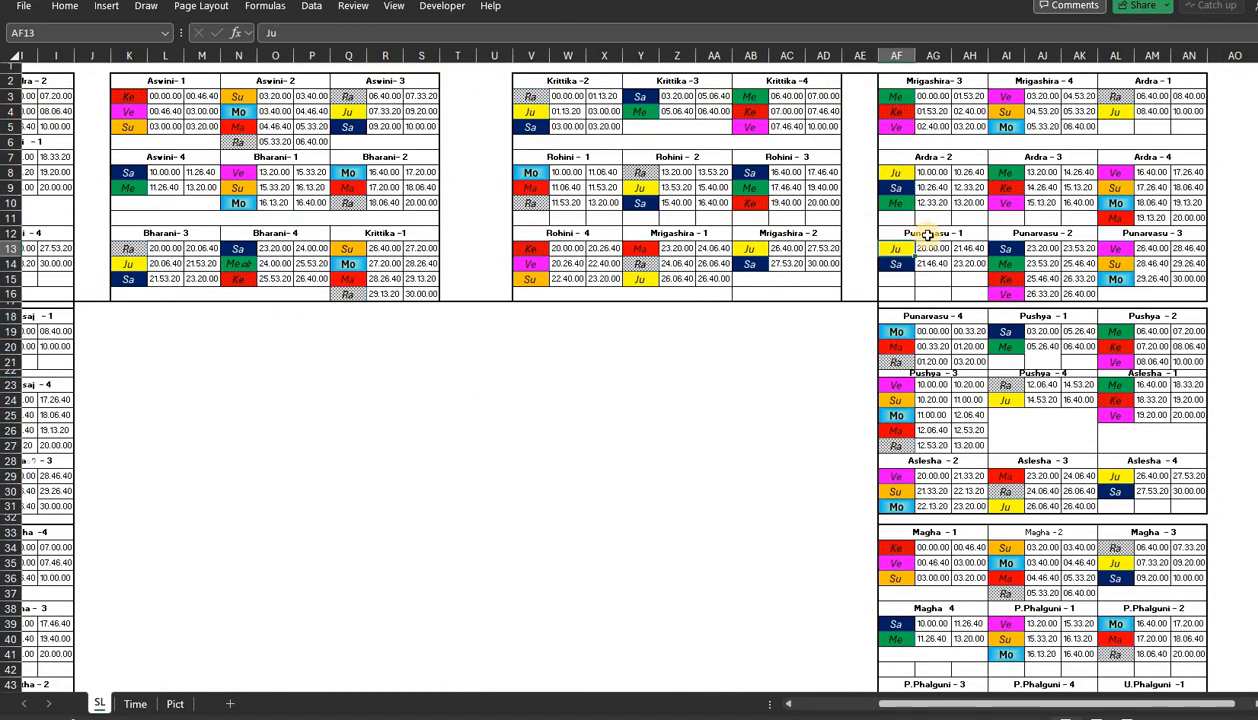
left_click(1042, 263)
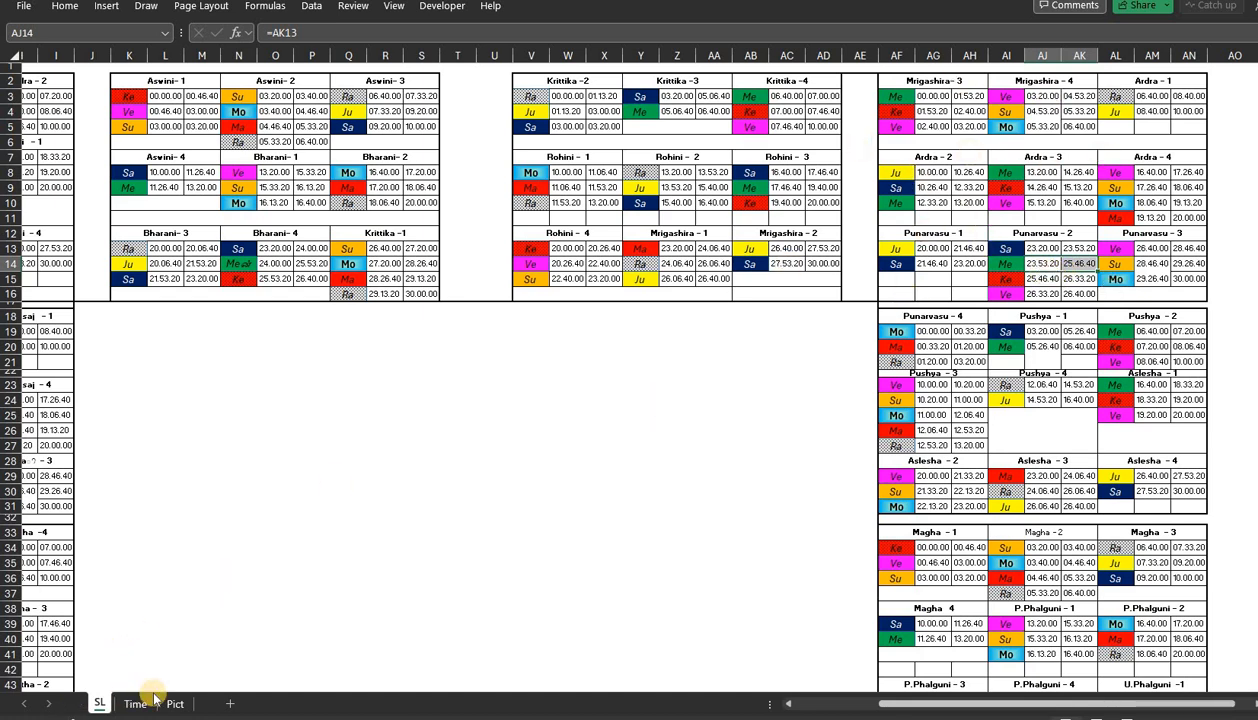
left_click(135, 703)
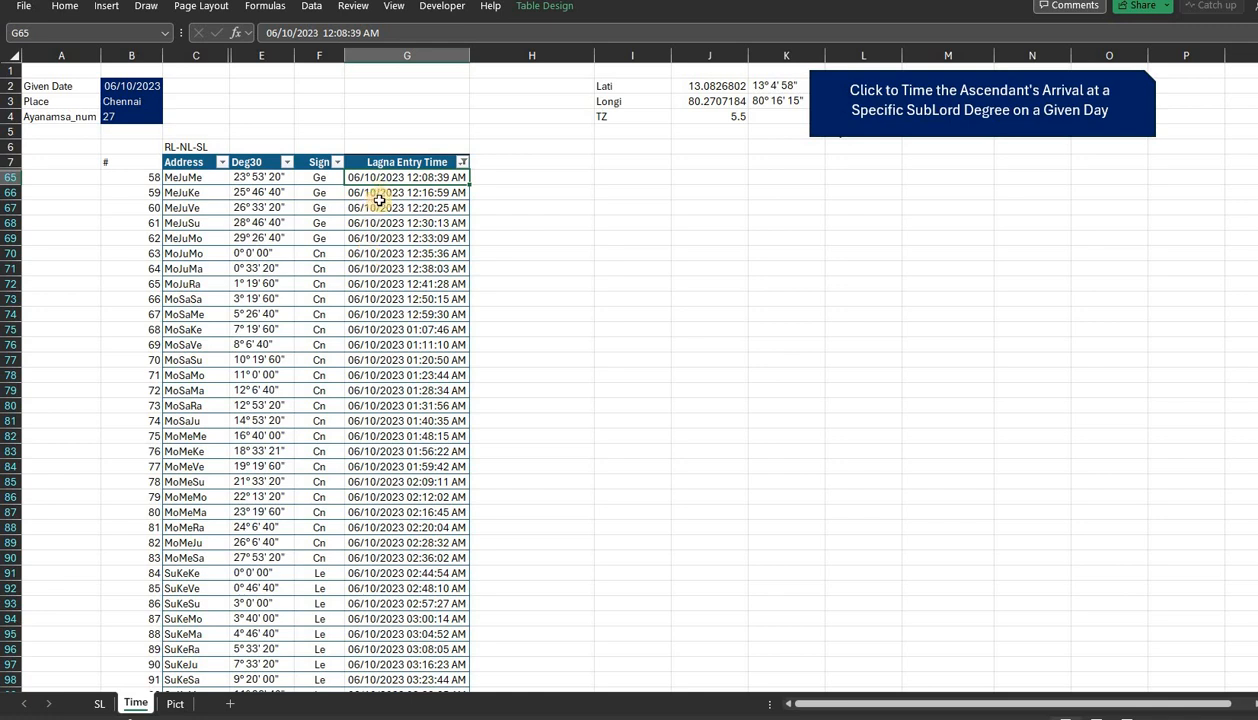
scroll("down", 3)
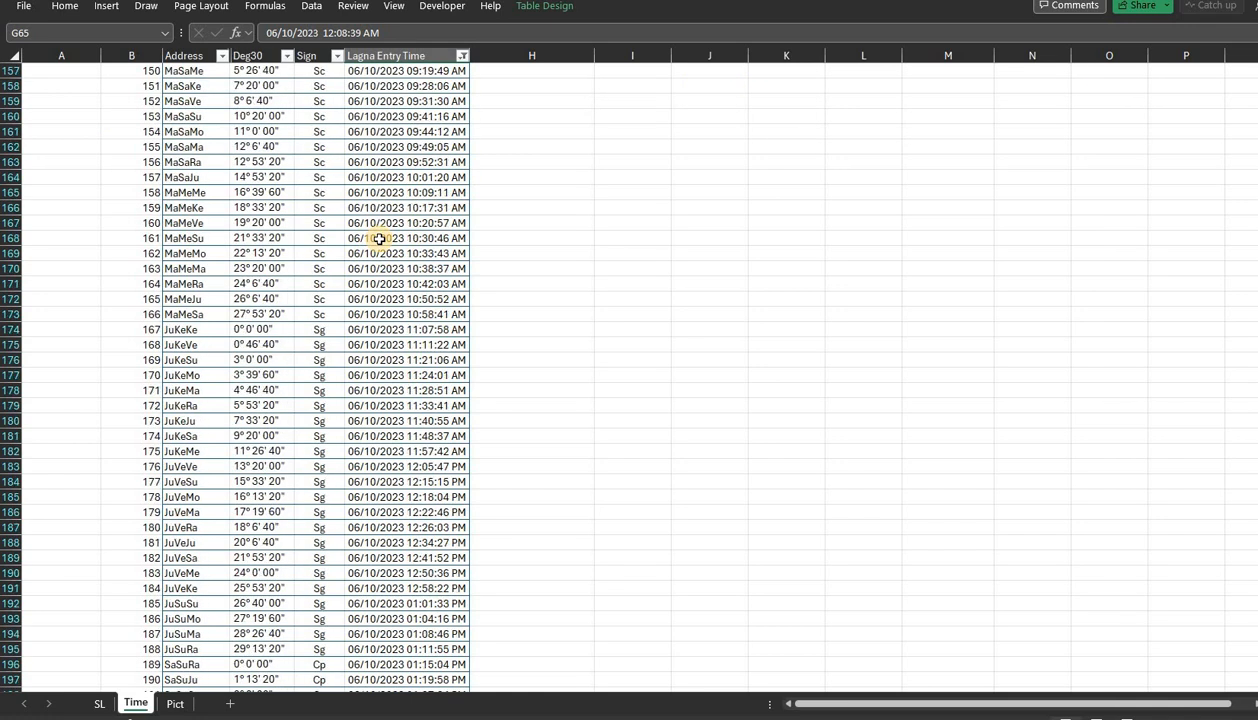
scroll("down", 3)
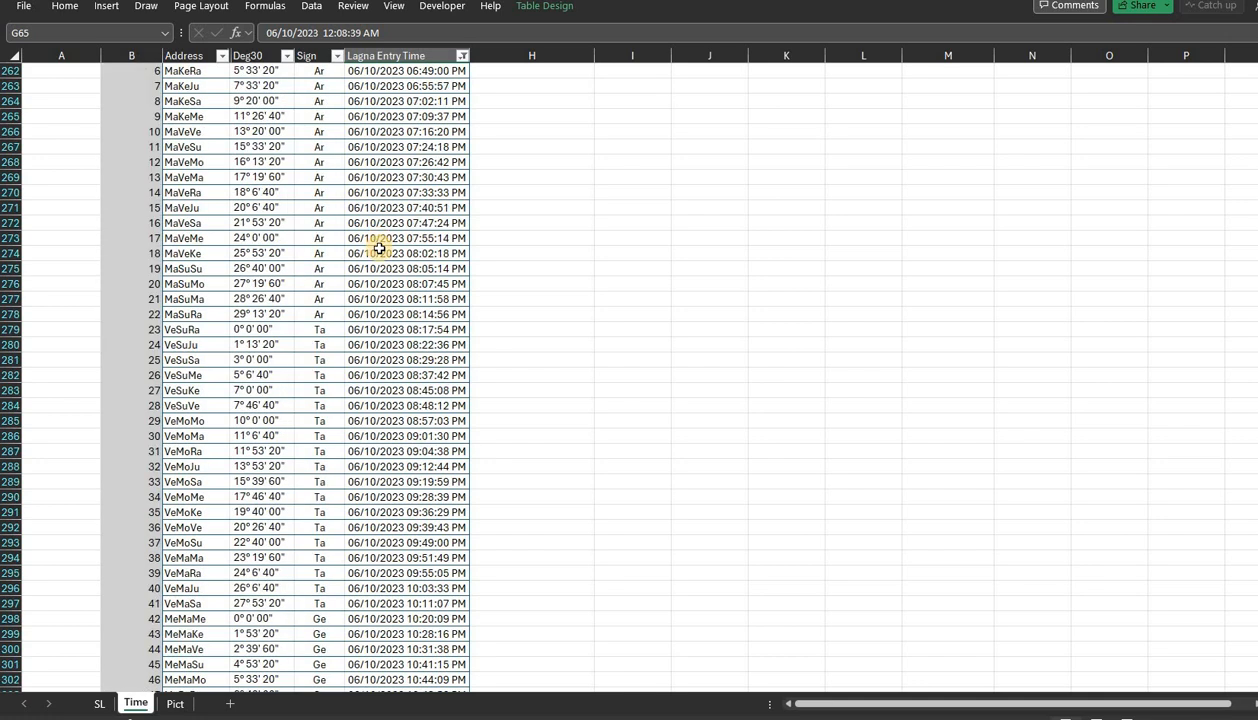
scroll("down", 3)
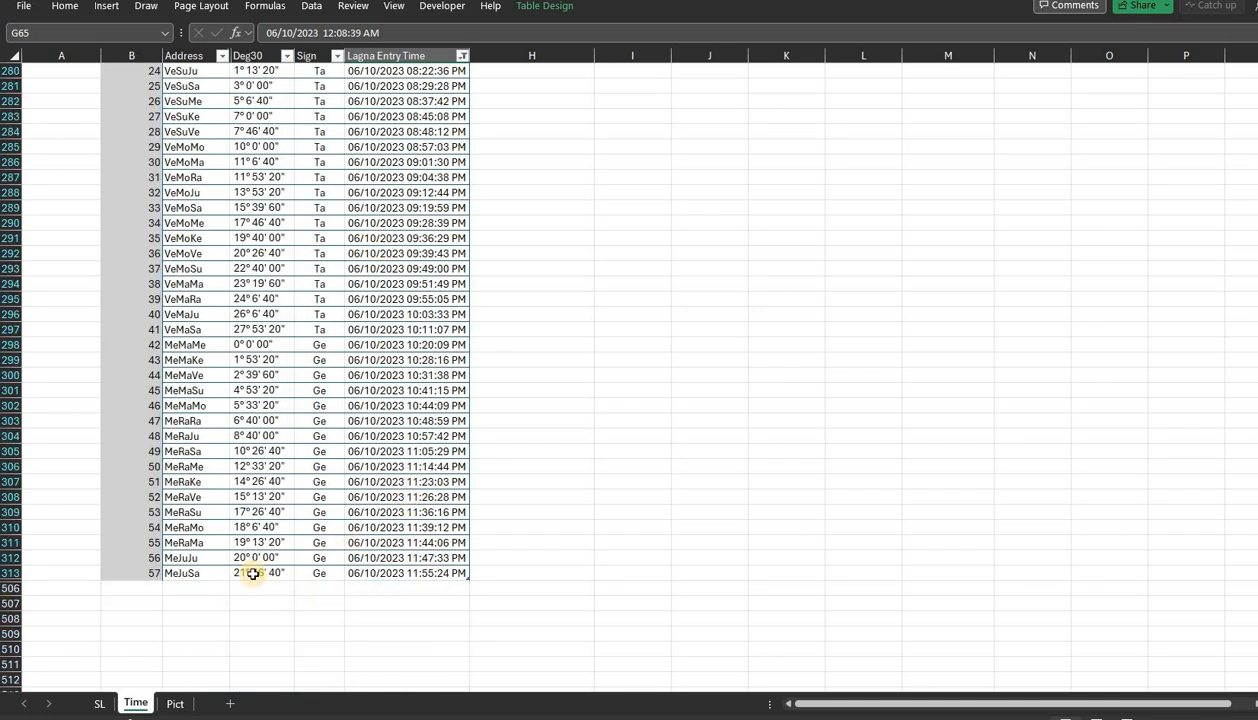
left_click(261, 573)
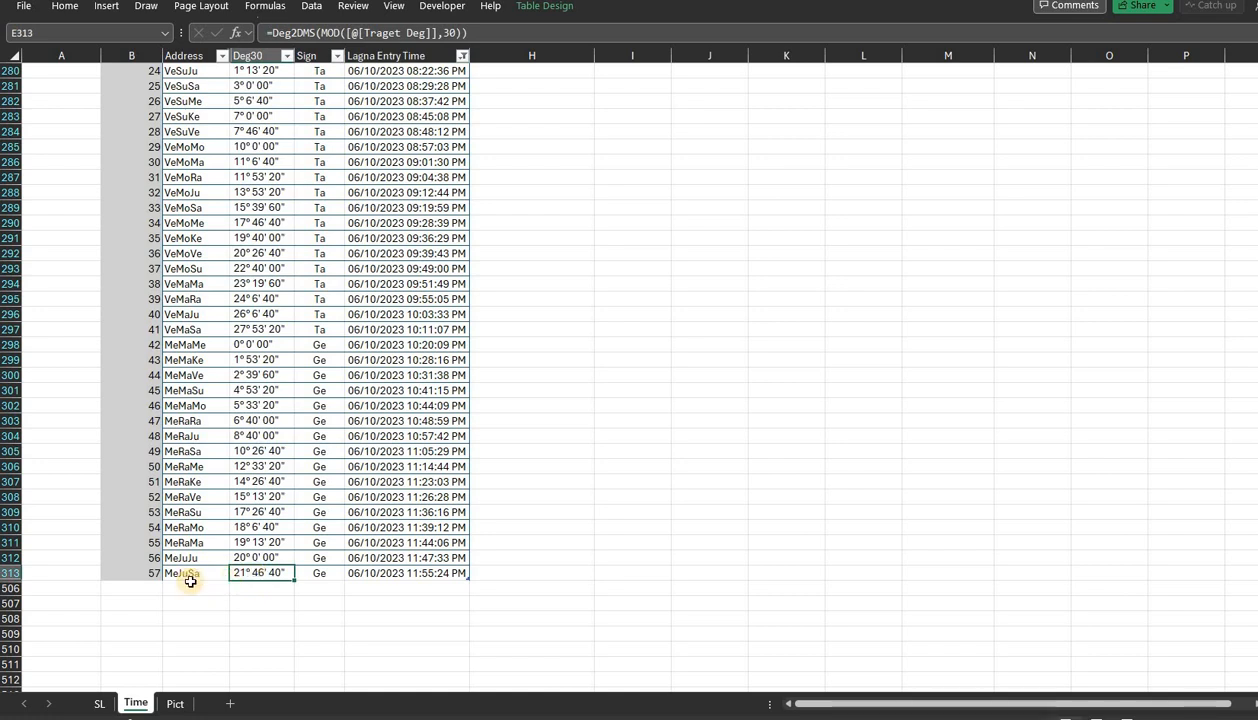
left_click(406, 573)
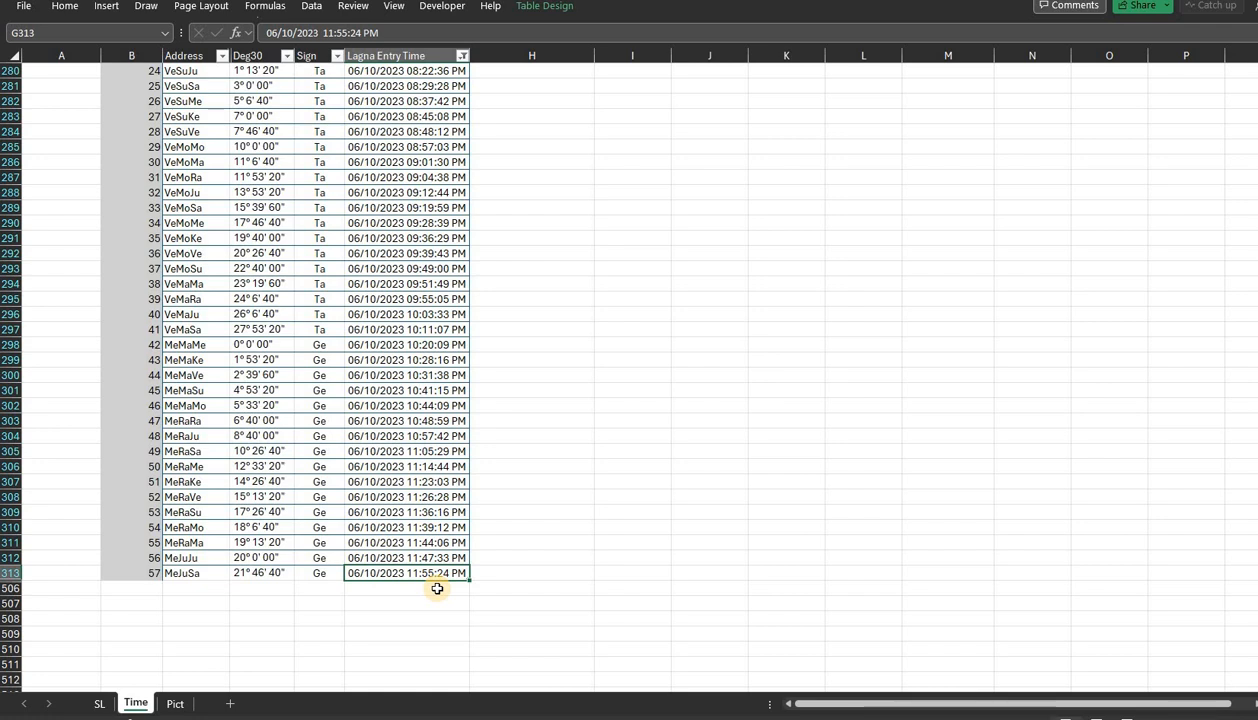
mouse_move(441, 583)
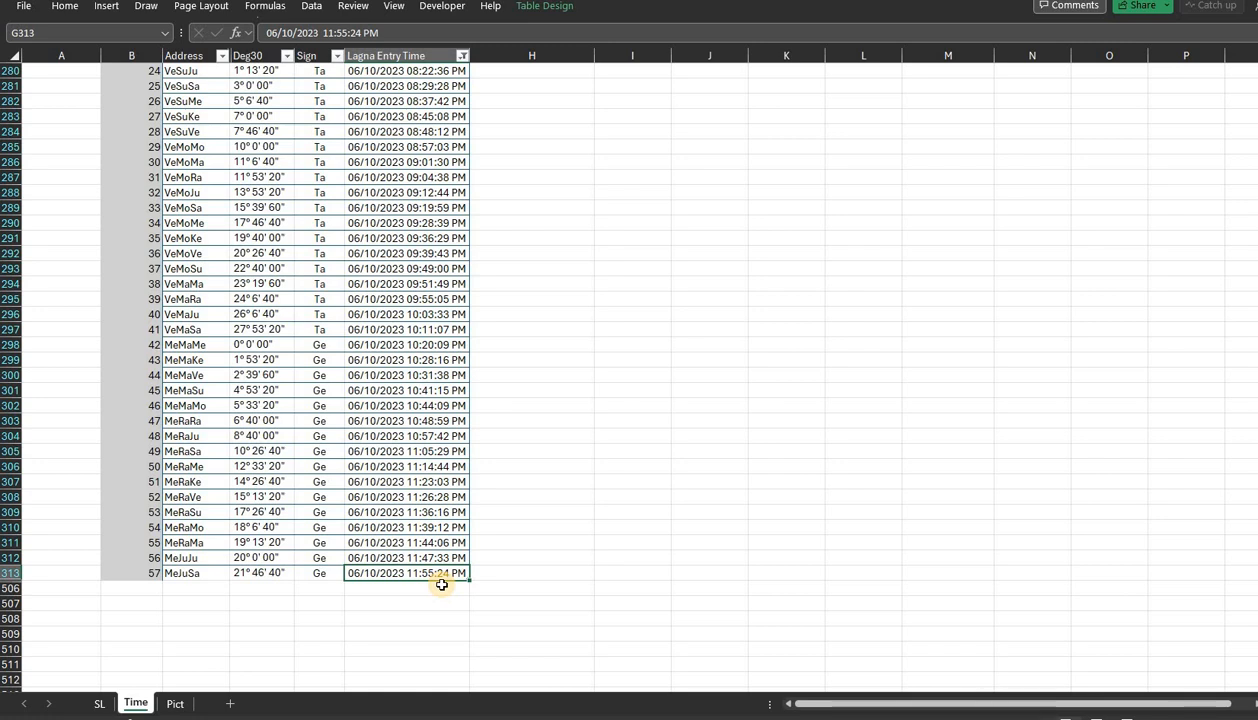
mouse_move(424, 253)
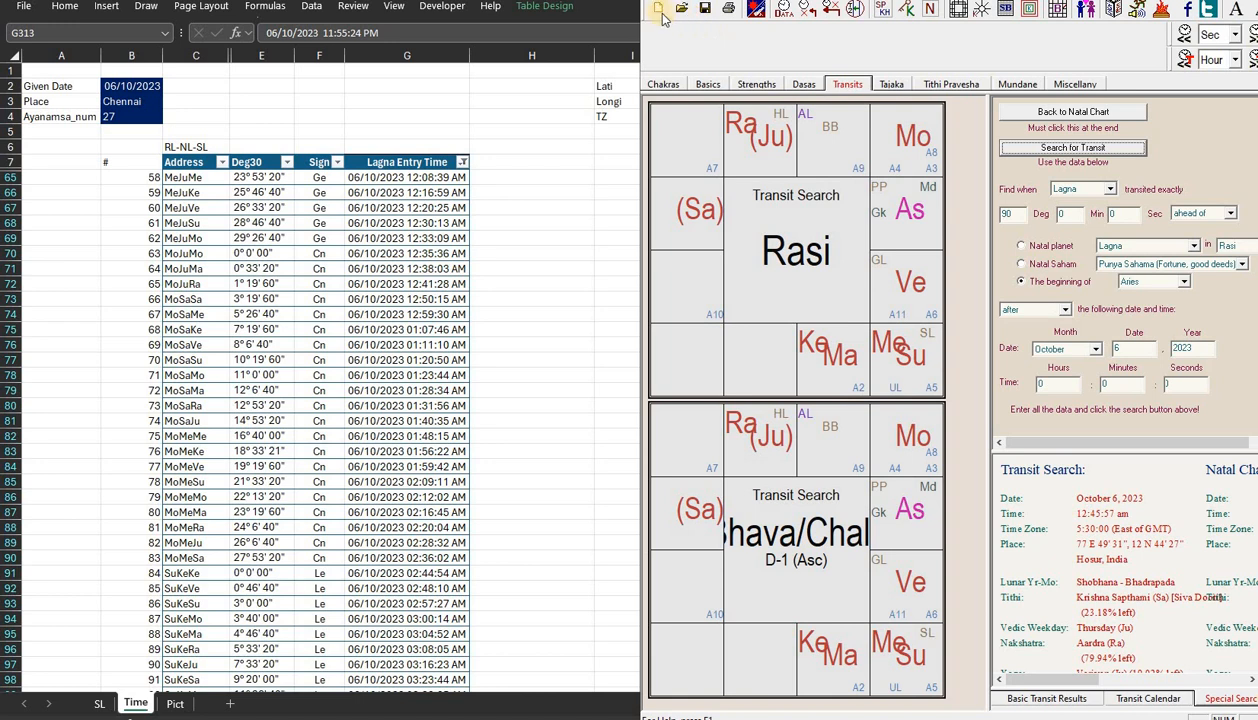
Step: Start a new chart, discarding the Untitled chart without saving
left_click(658, 9)
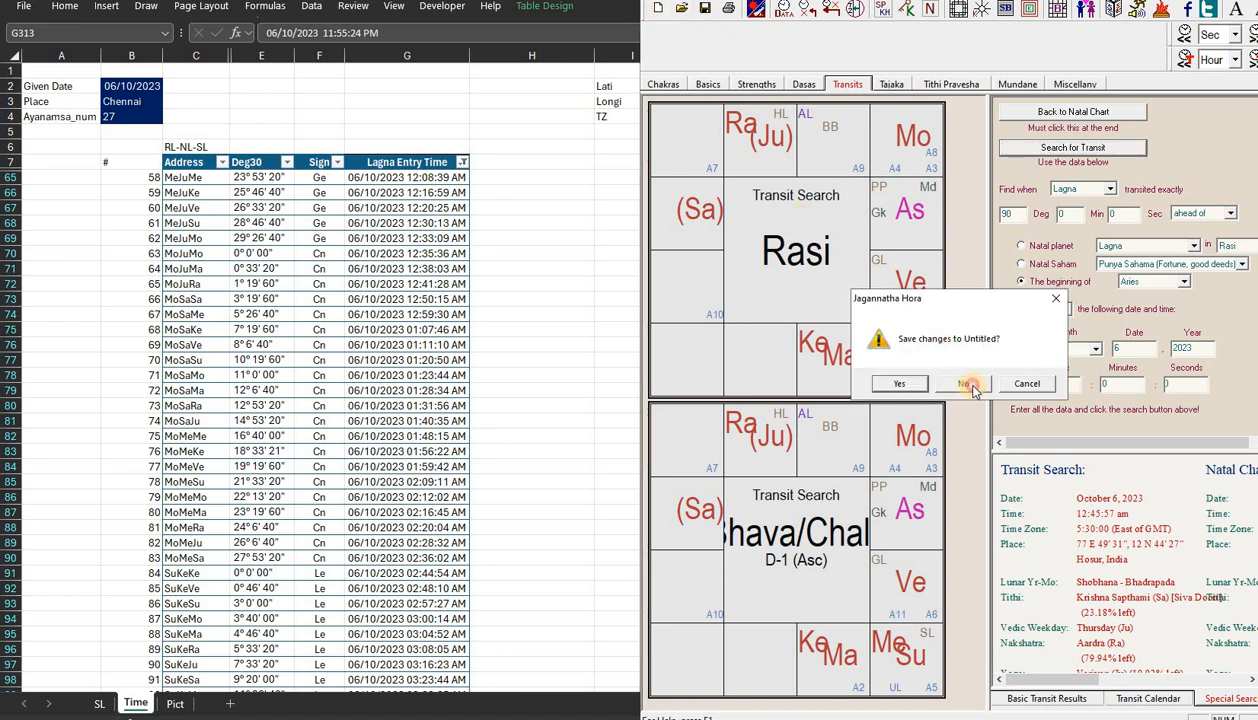
left_click(963, 383)
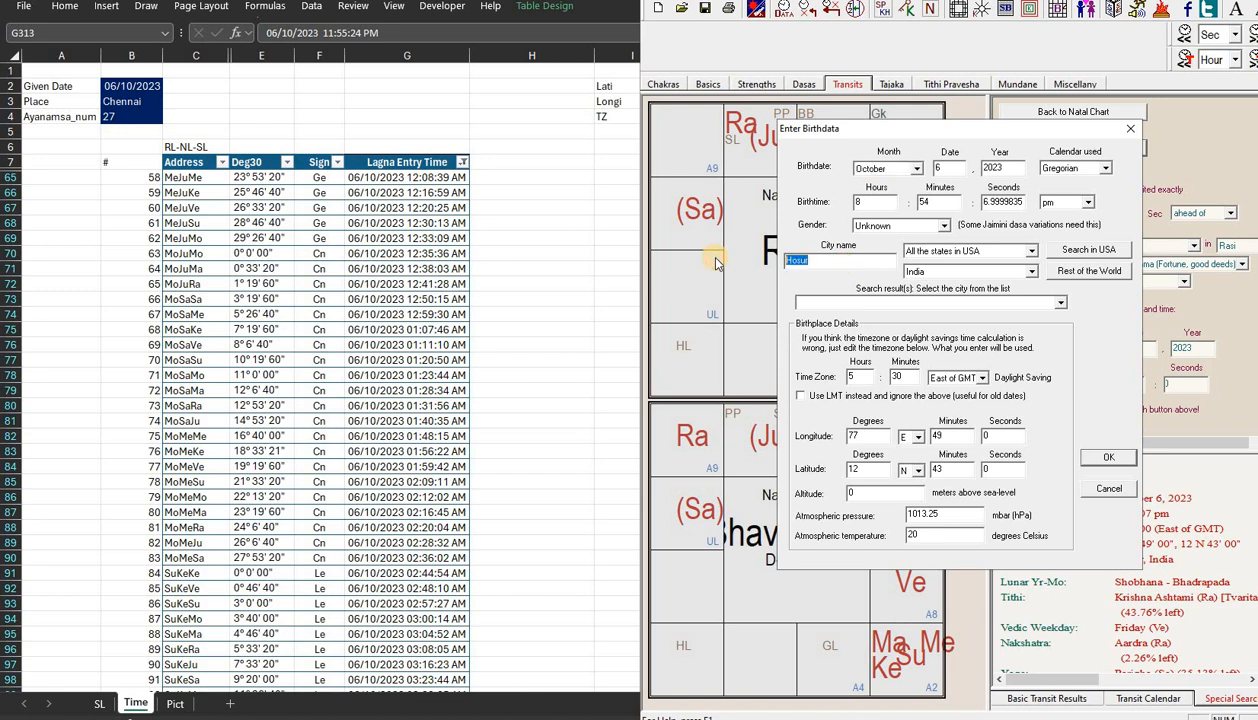
Step: Pick Chennai from the world city list and set coordinates to 80°16'15"E, 13°4'58"N
type("Chenni")
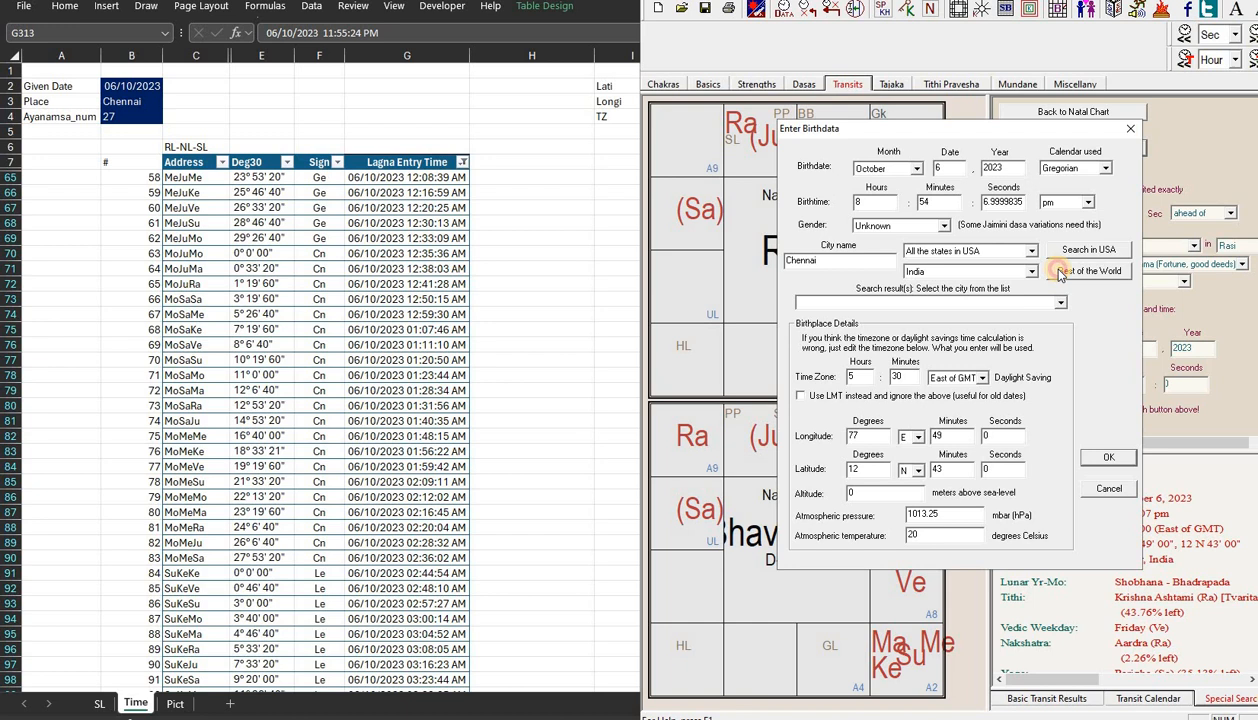
left_click(1087, 270)
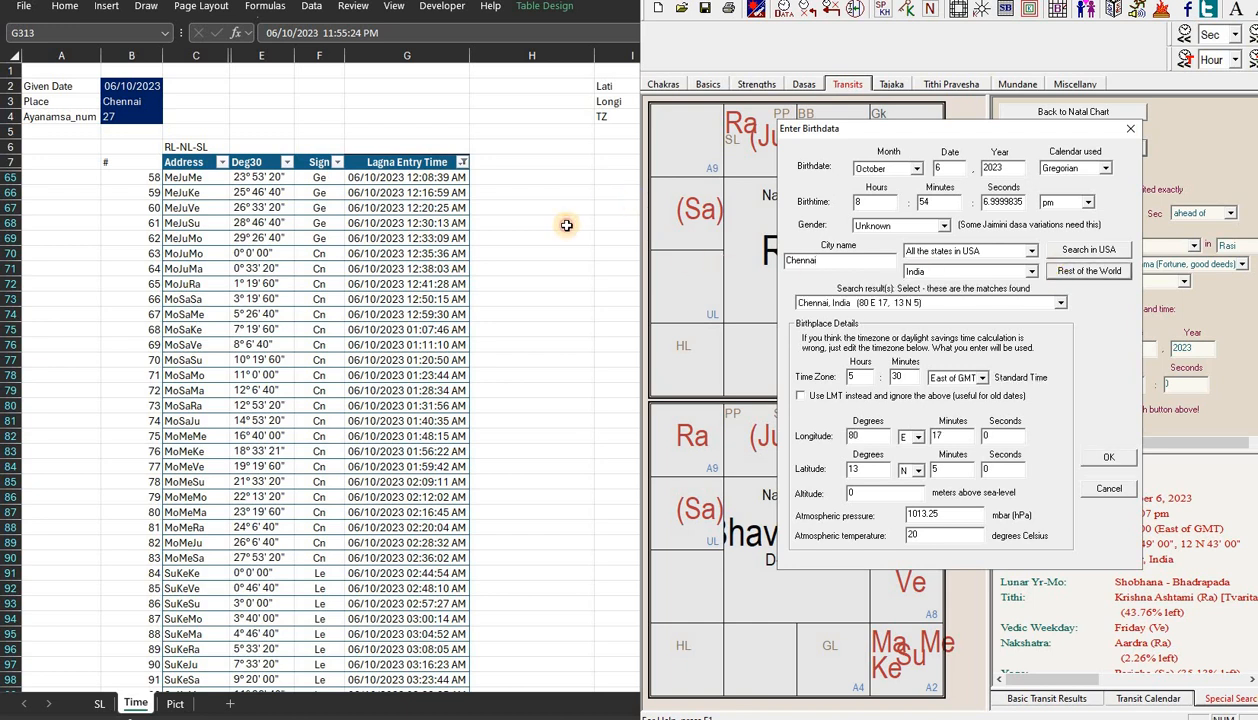
left_click(1108, 457)
type("4")
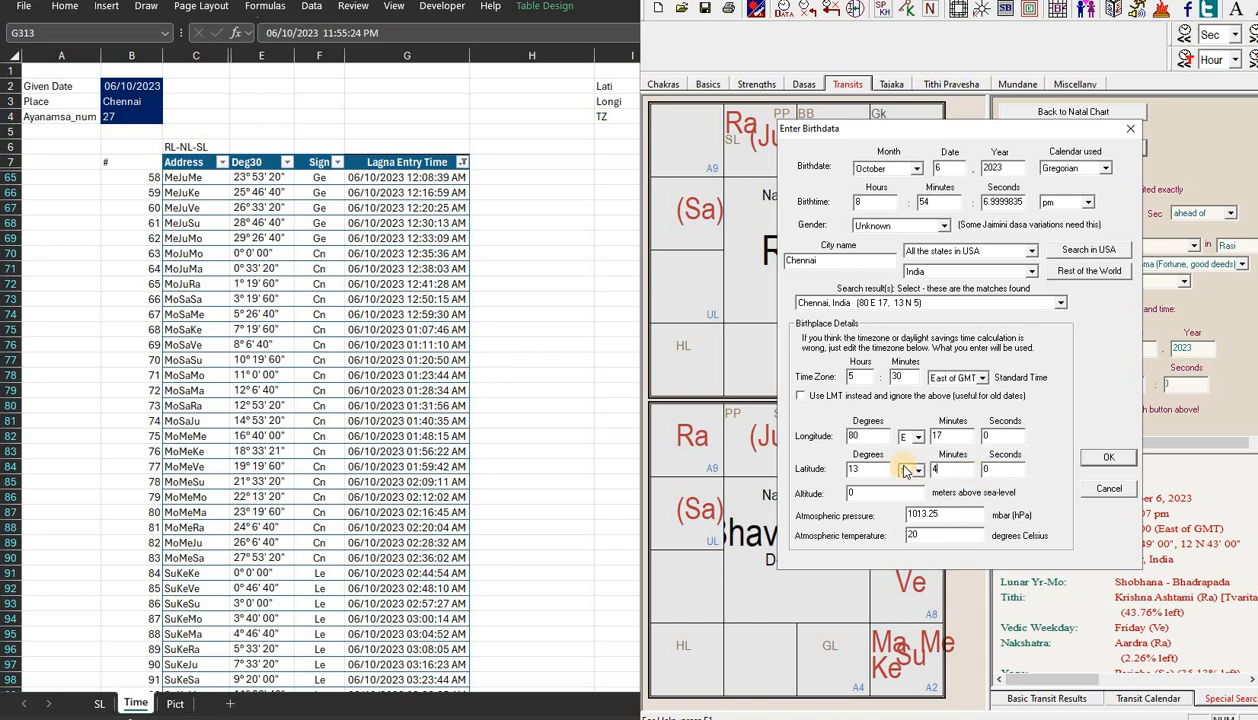
left_click(1108, 457)
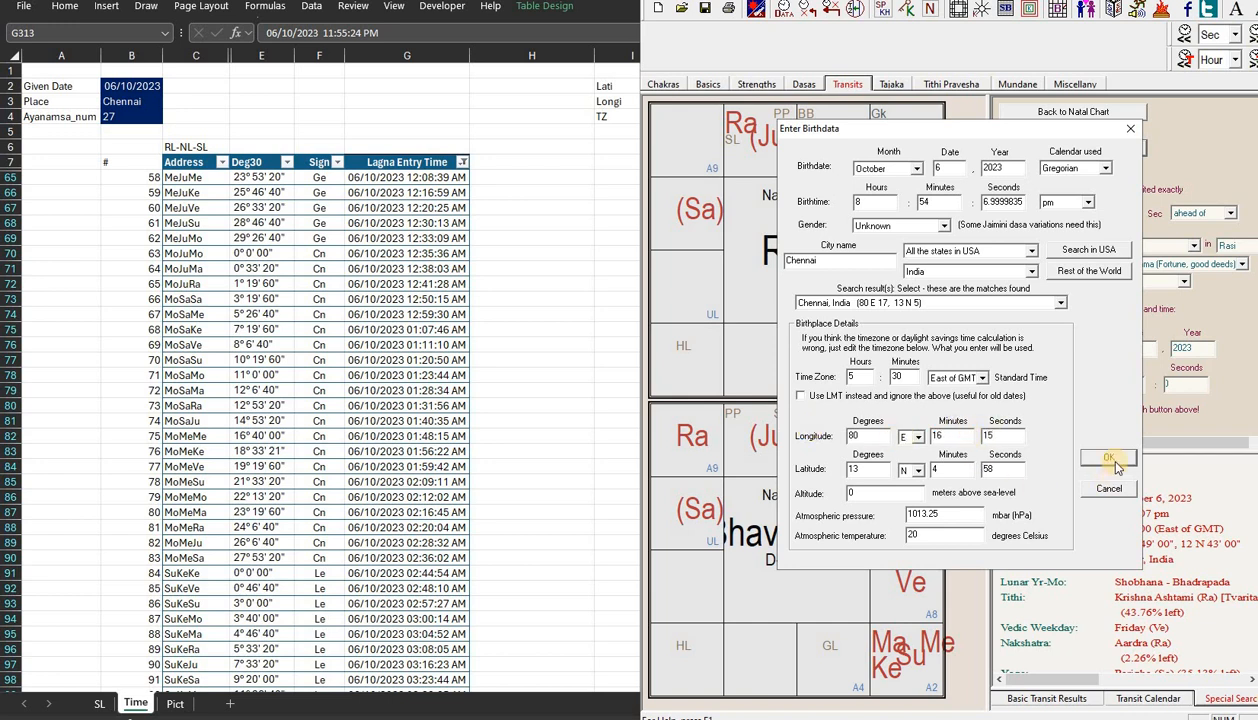
Step: Set the birth time to 12:00:00 am and cast the chart
left_click(867, 201)
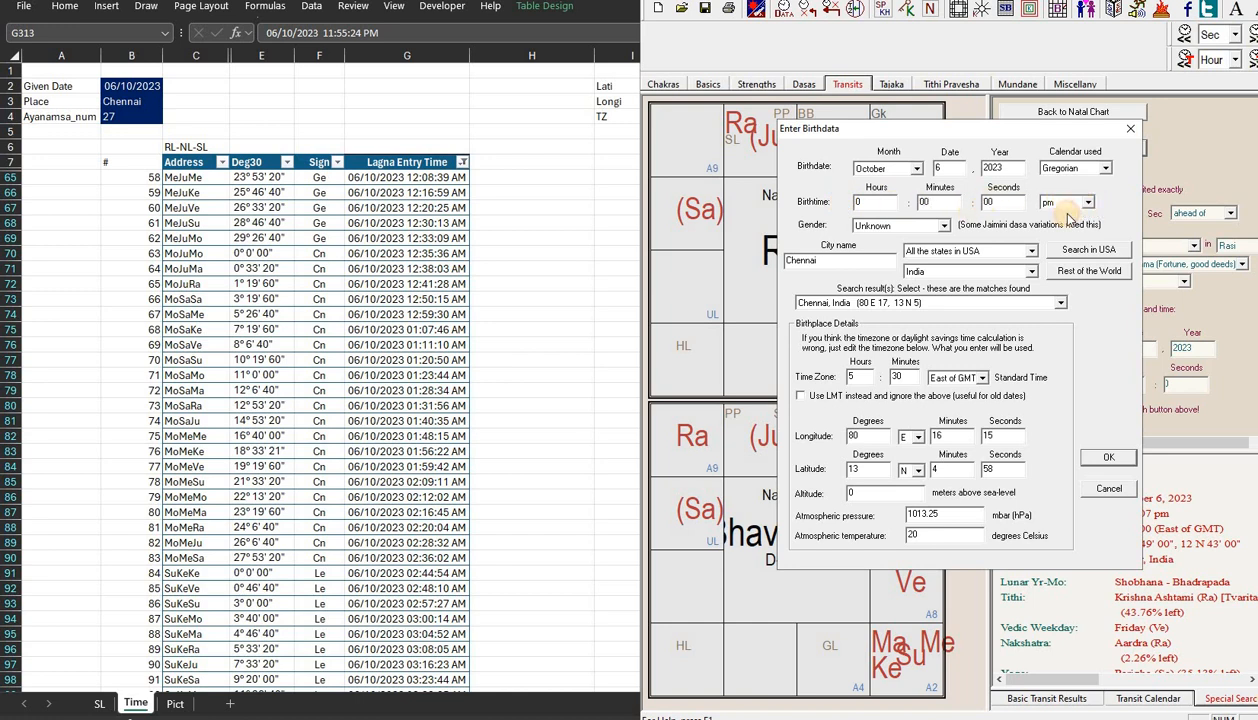
left_click(1088, 202)
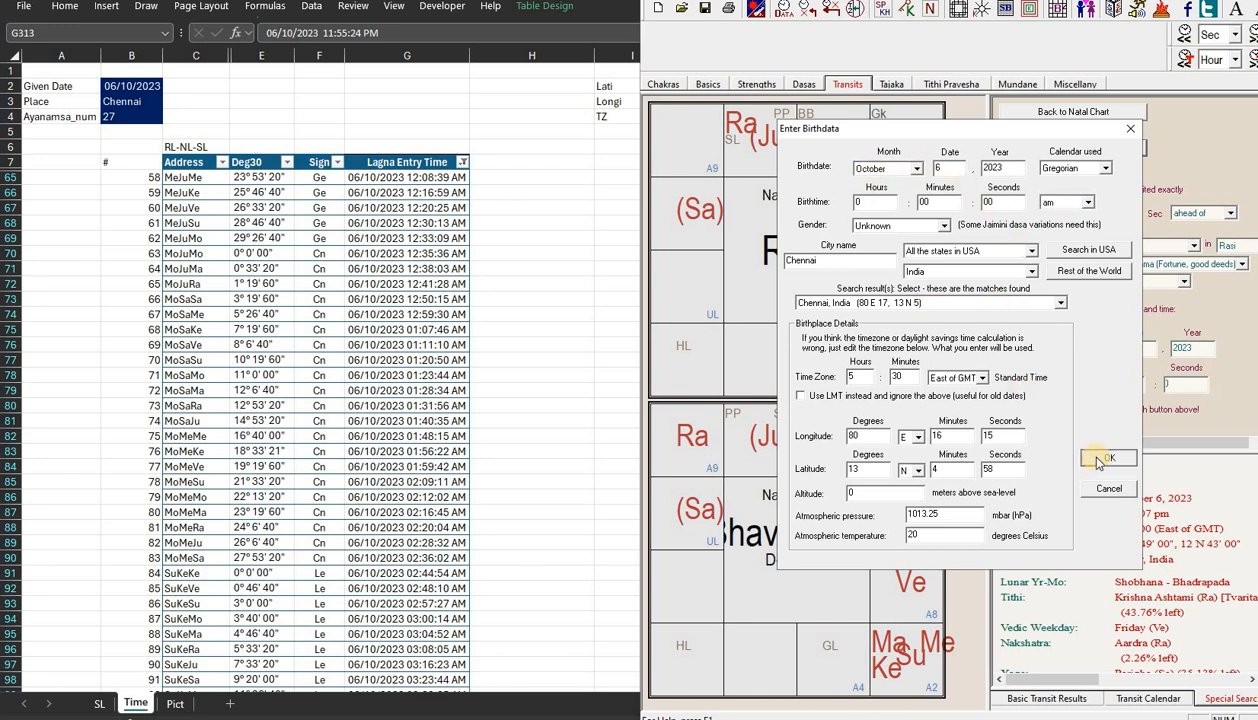
left_click(1106, 457)
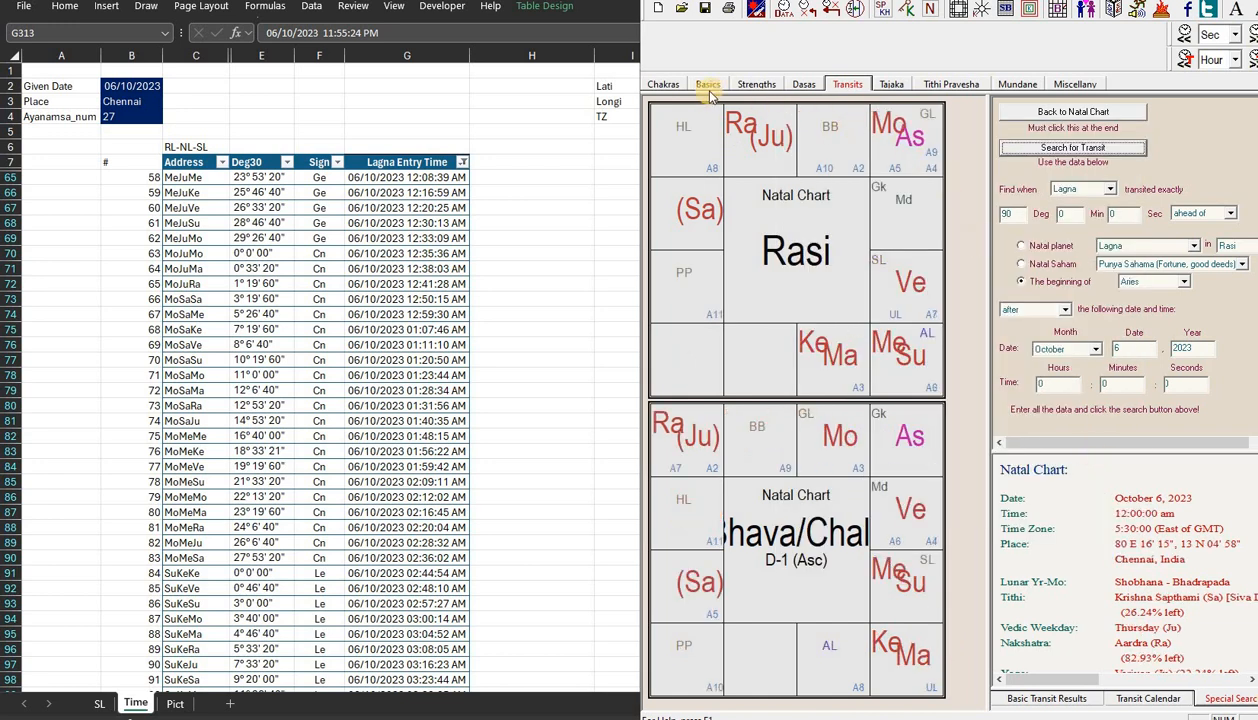
left_click(707, 83)
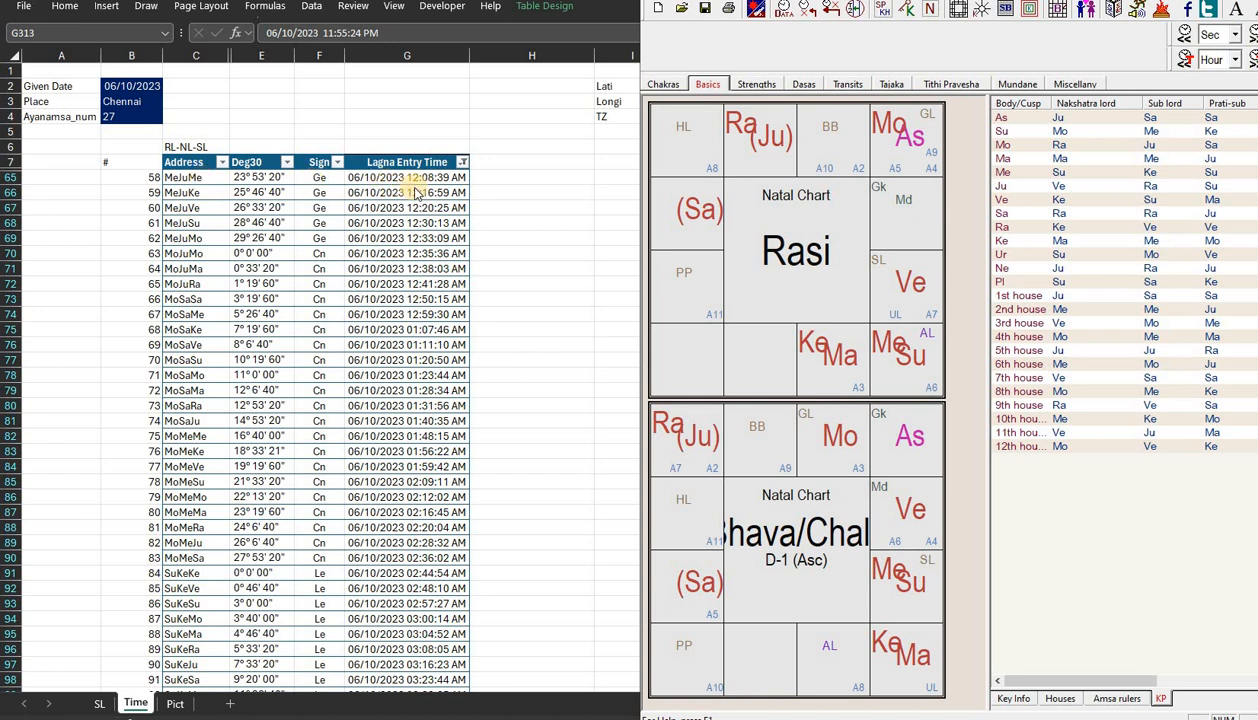
mouse_move(690, 115)
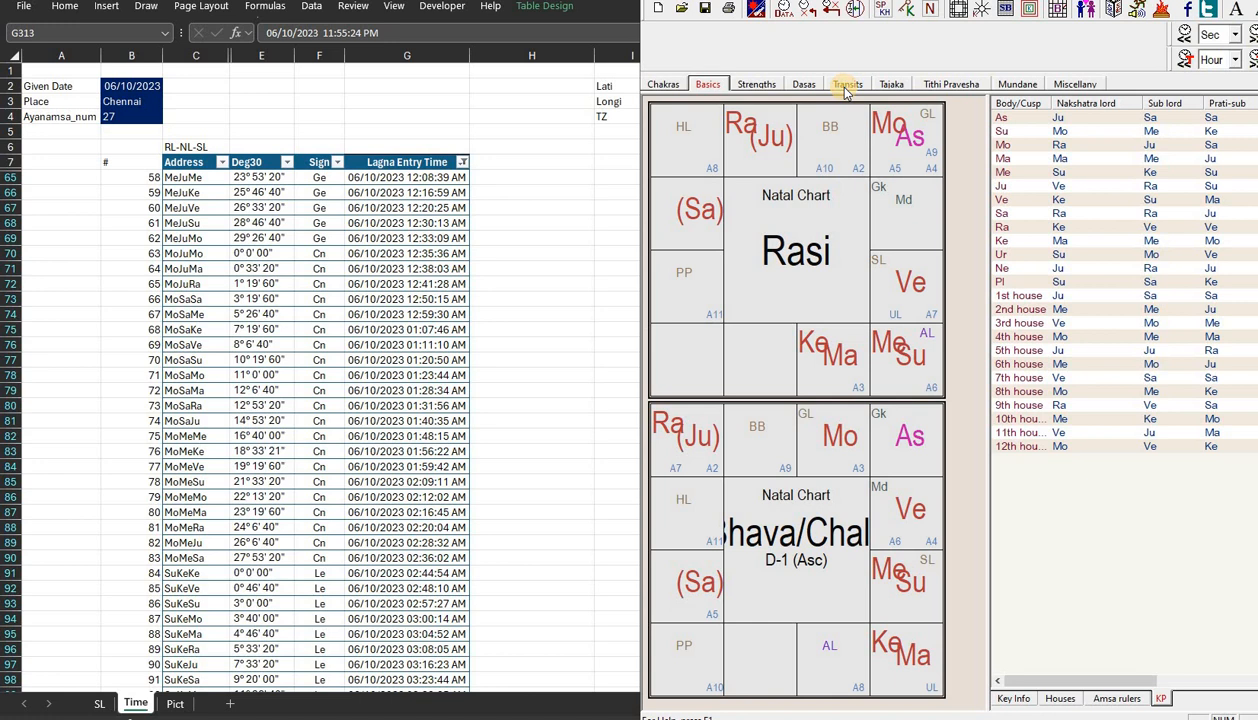
left_click(847, 83)
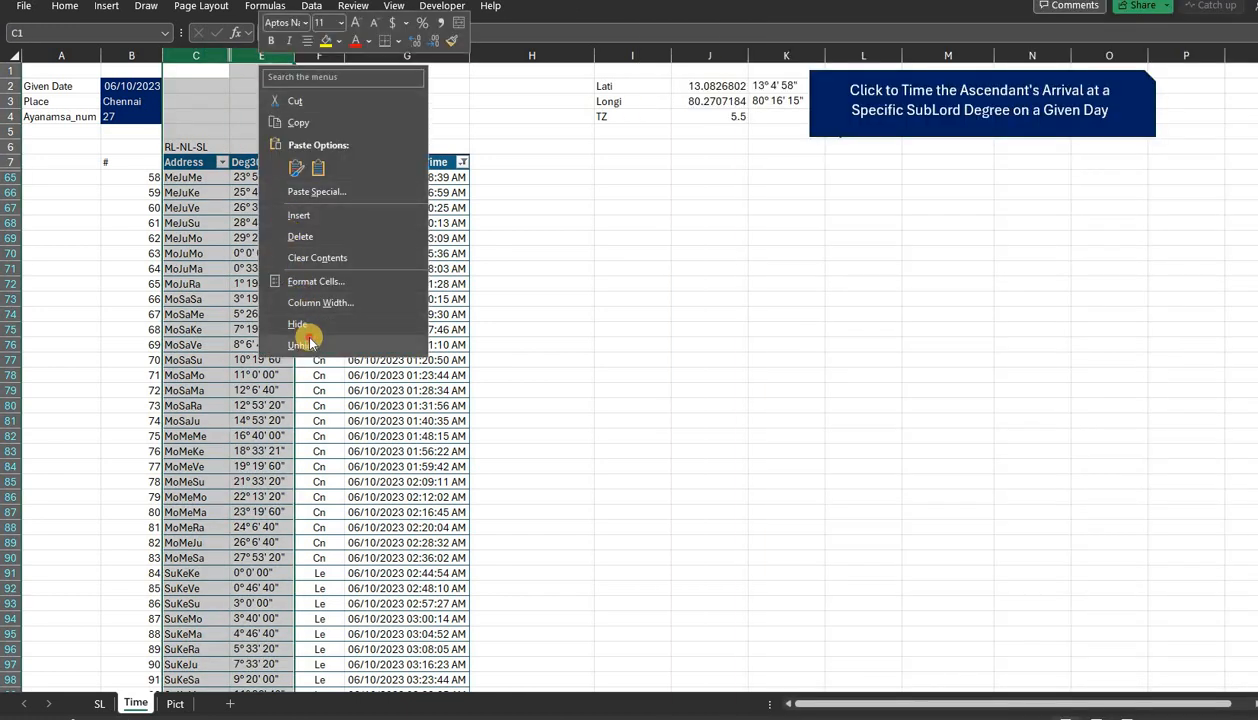
Step: Unhide the Target Deg column, showing 83.8889 for MeJuMe
left_click(300, 345)
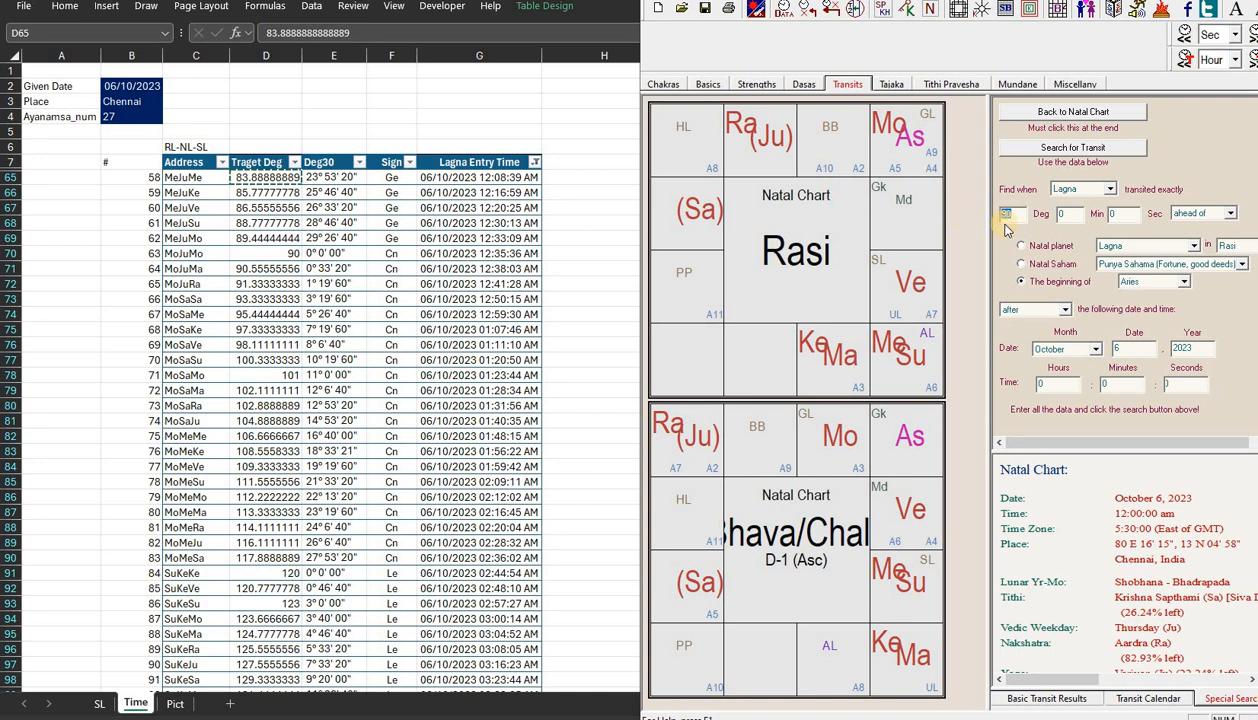
Step: Paste target degree 83.8889 into the Lagna transit search and find 12:08:41 am
right_click(1010, 213)
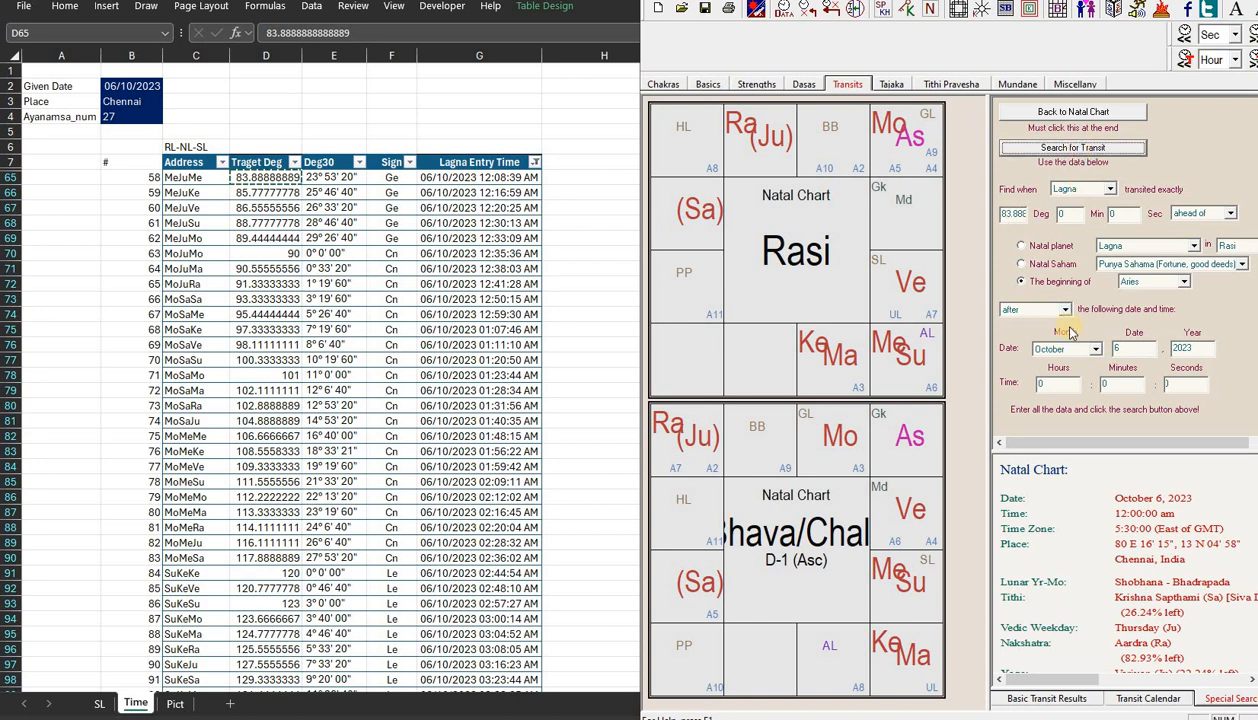
left_click(1072, 147)
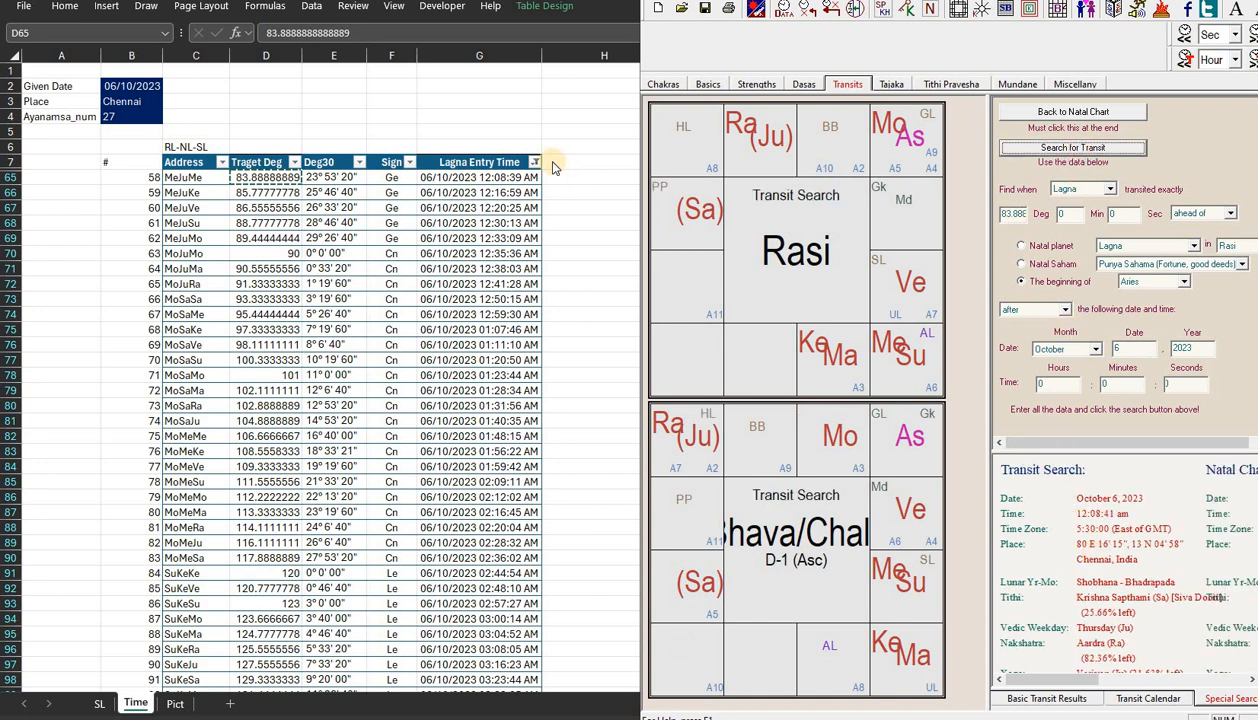